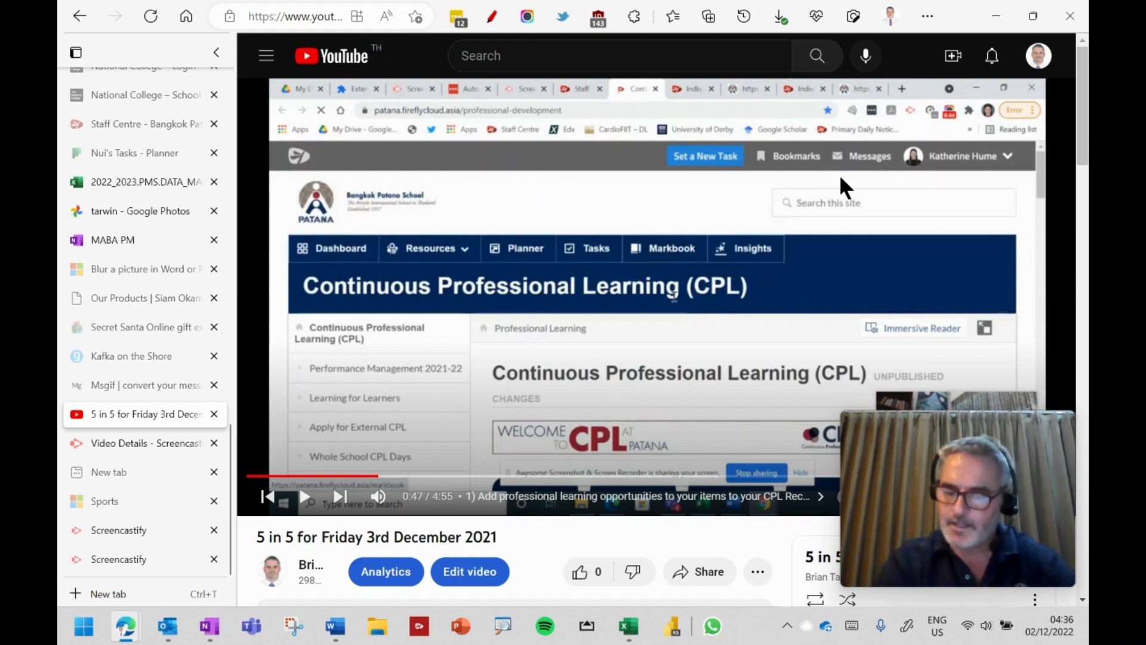
{"action": "mouse_move", "coordinate": [896, 68]}
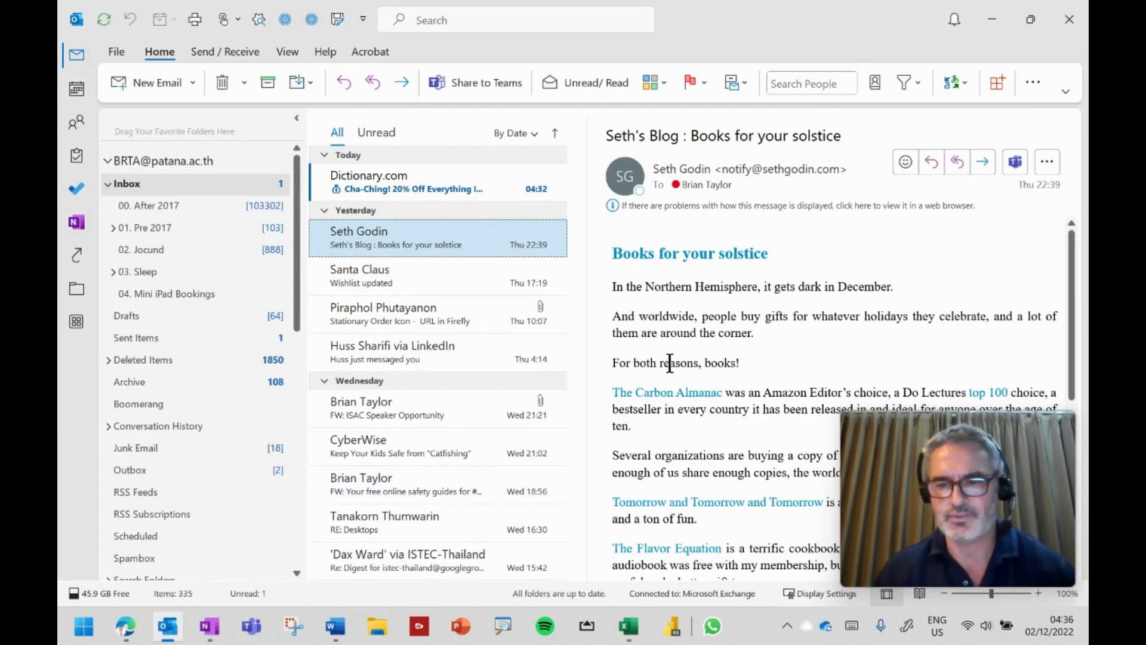
{"action": "mouse_move", "coordinate": [505, 66]}
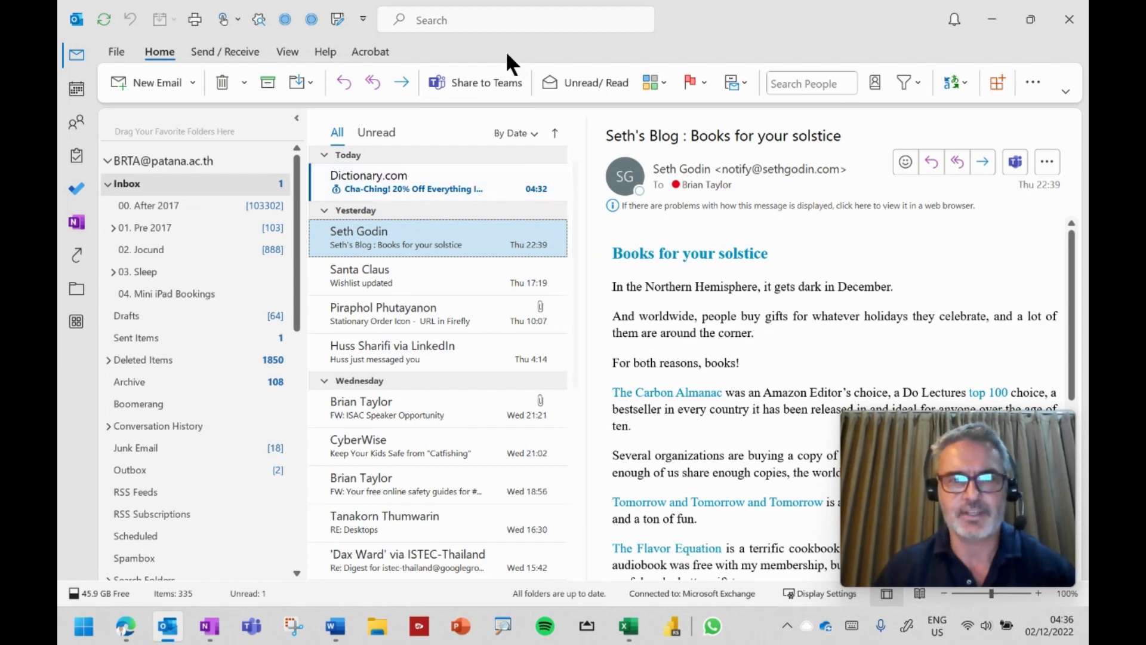
Search body:"code of ethics" with attachments only, then open the 2023/24 Contract Renewal email.
{"action": "left_click", "coordinate": [515, 20]}
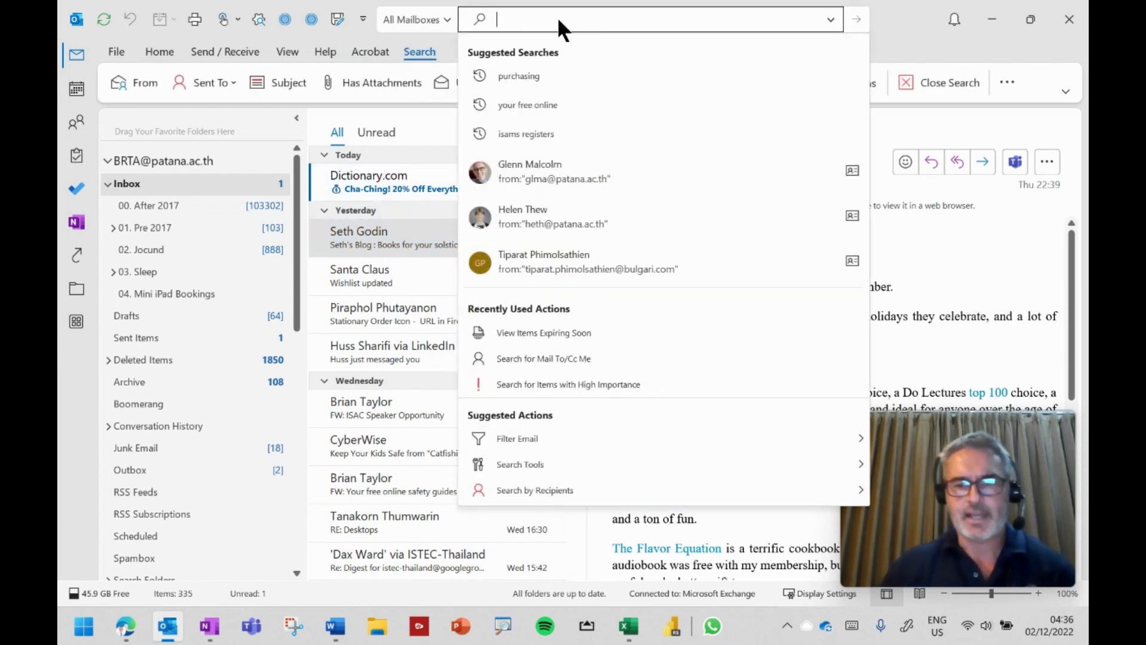
{"action": "type", "text": "body:\"code of"}
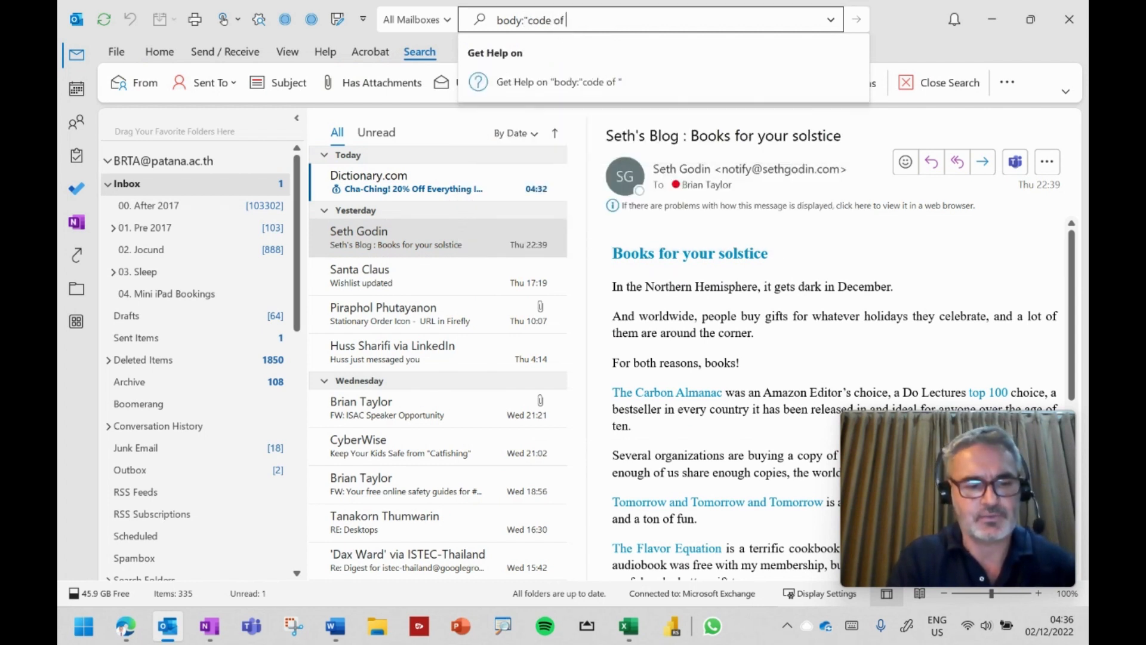
{"action": "type", "text": "ethics"}
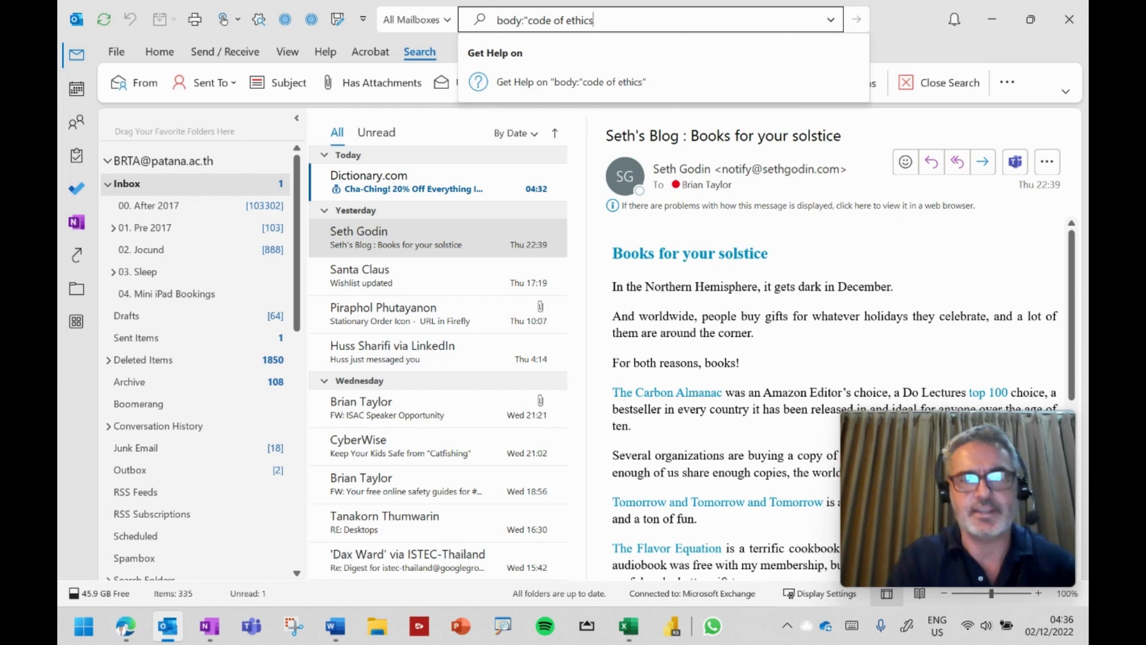
{"action": "key", "text": "Enter"}
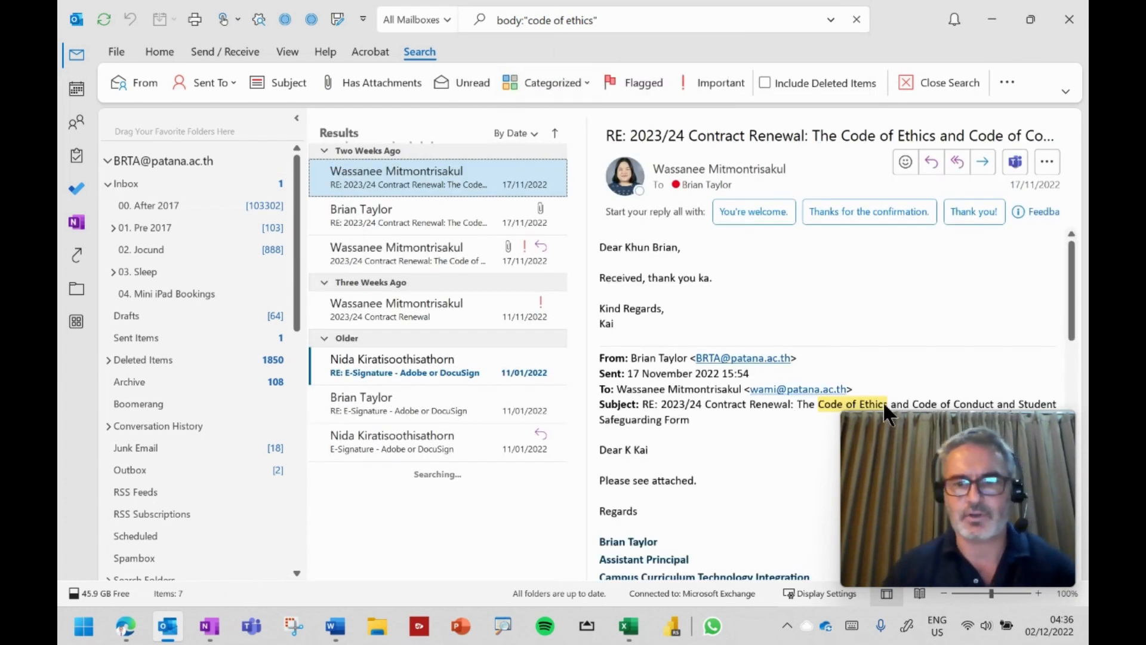
{"action": "left_click", "coordinate": [382, 82]}
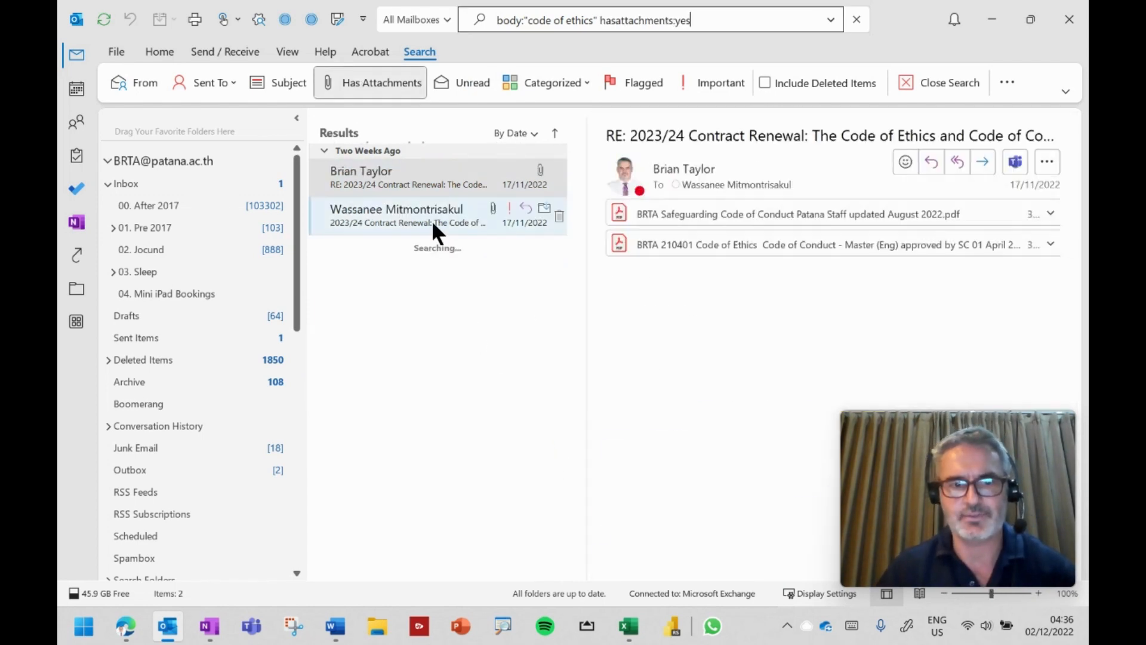
{"action": "left_click", "coordinate": [419, 216]}
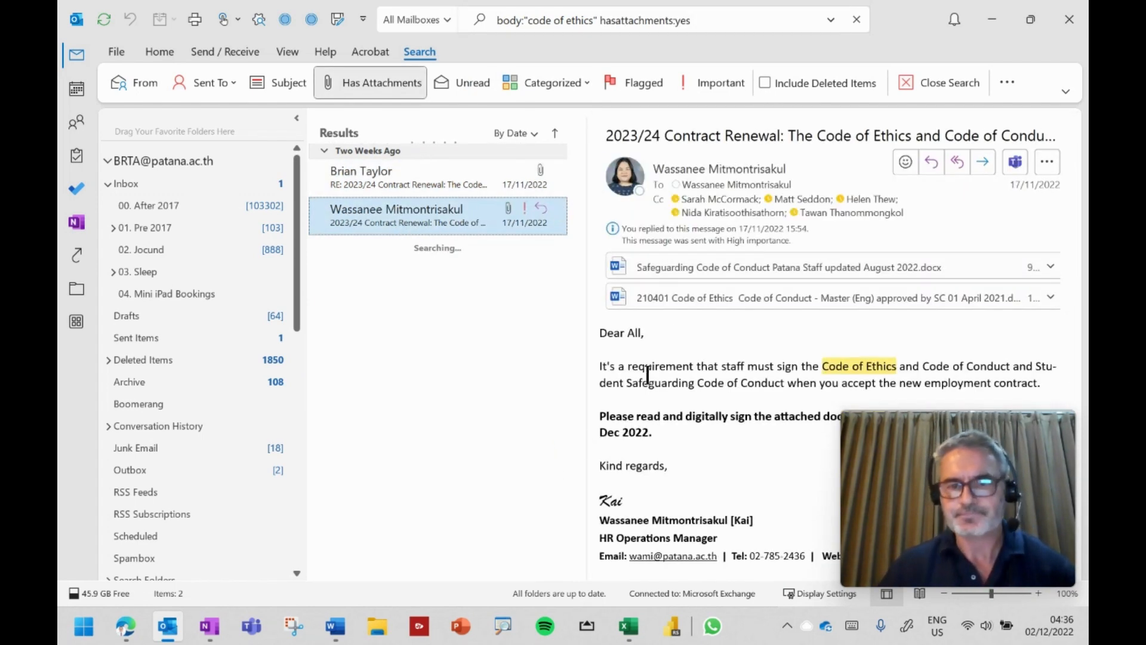
{"action": "mouse_move", "coordinate": [721, 281]}
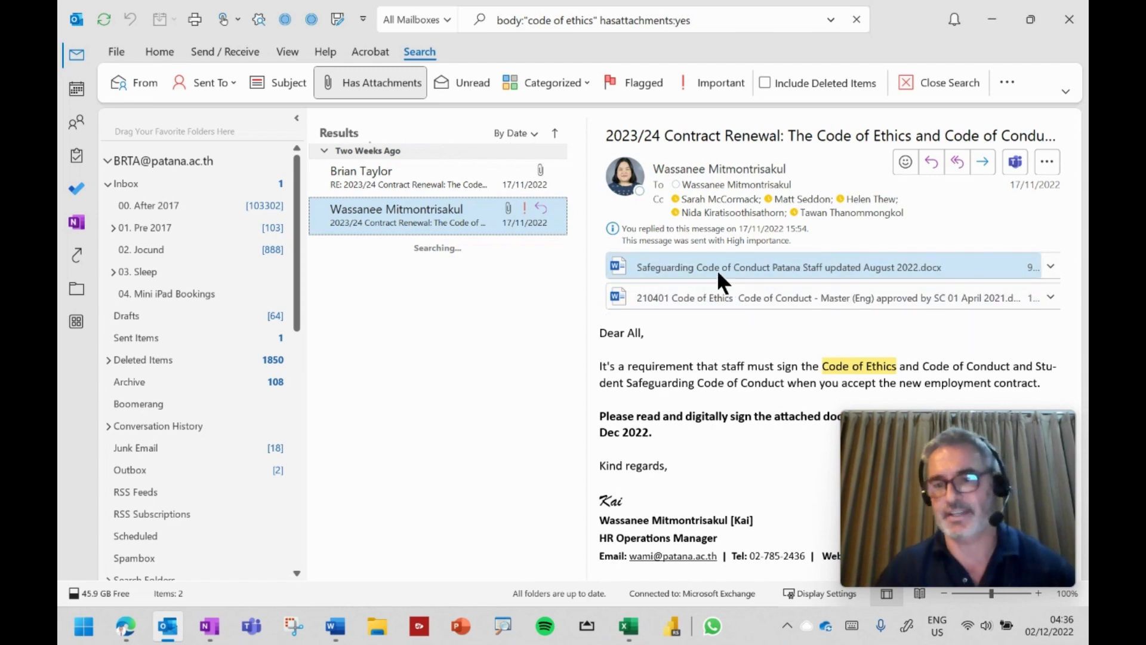
Open the Safeguarding Code of Conduct attachment and draw an ink signature beside Signature on the last page.
{"action": "double_click", "coordinate": [763, 267]}
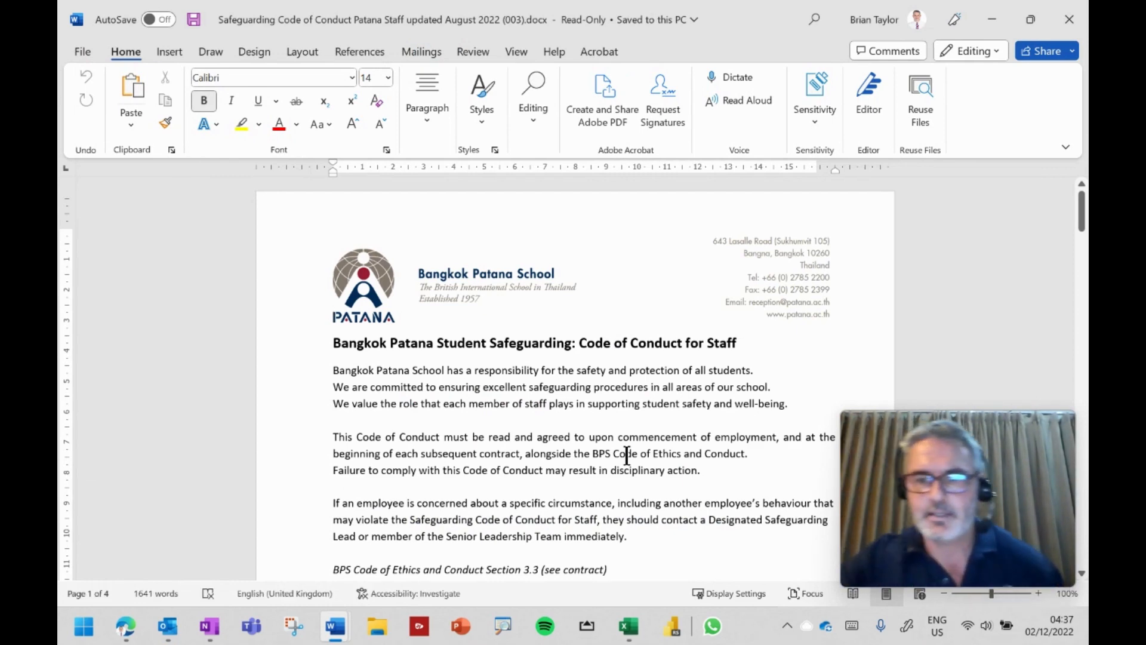
{"action": "scroll", "scroll_direction": "down", "scroll_amount": 3}
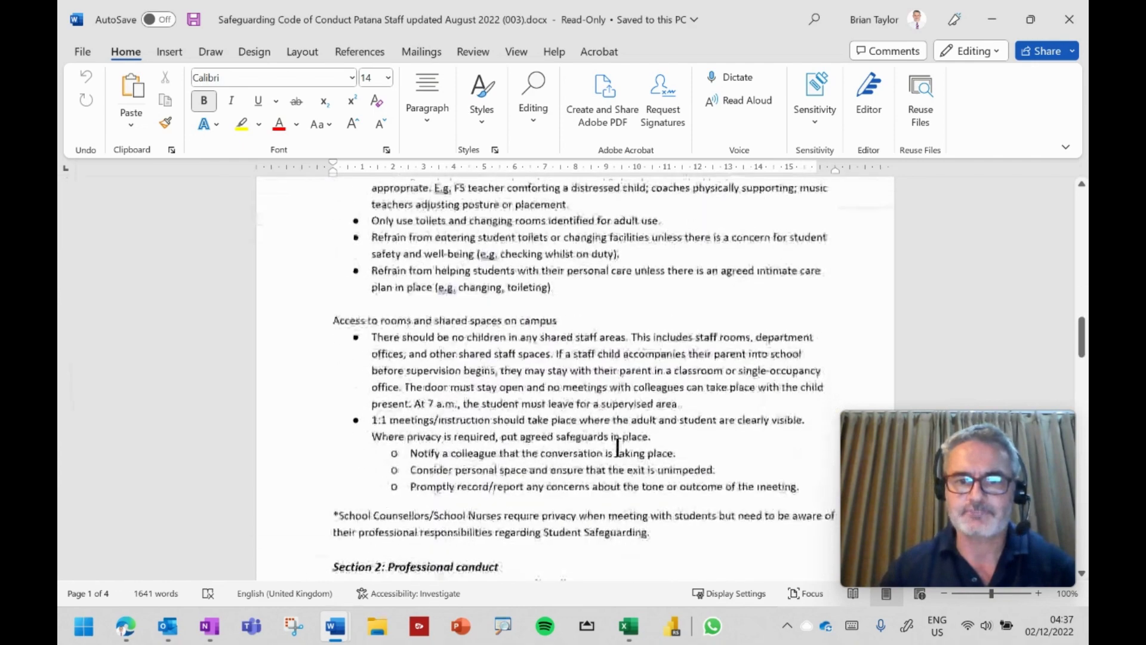
{"action": "scroll", "scroll_direction": "down", "scroll_amount": 3}
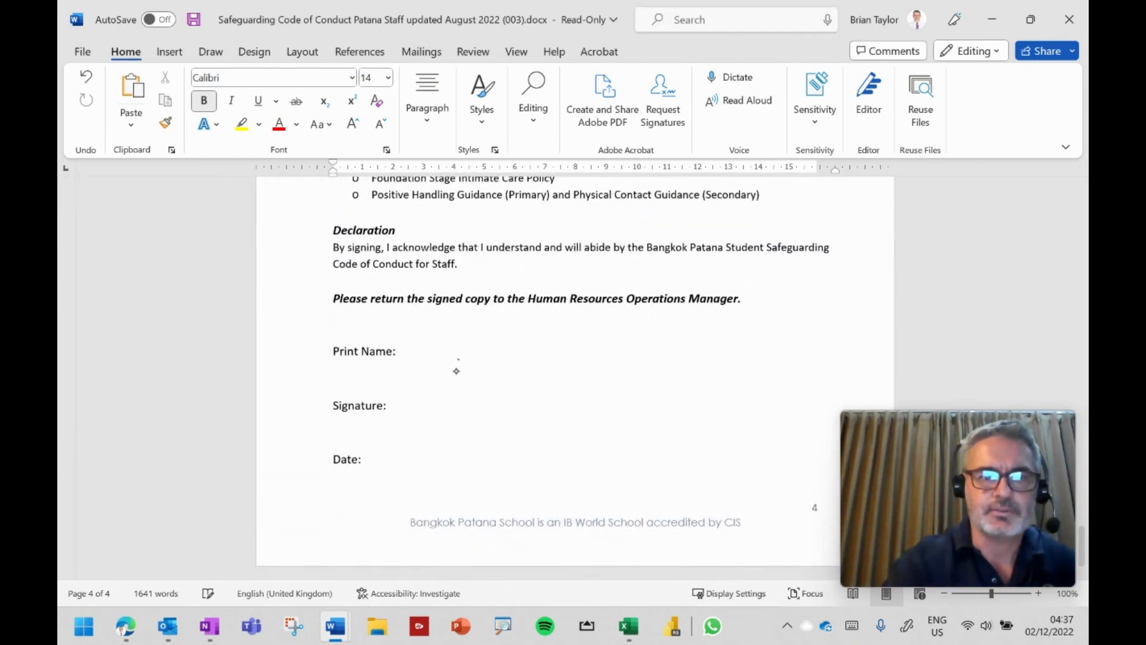
{"action": "left_click", "coordinate": [210, 52]}
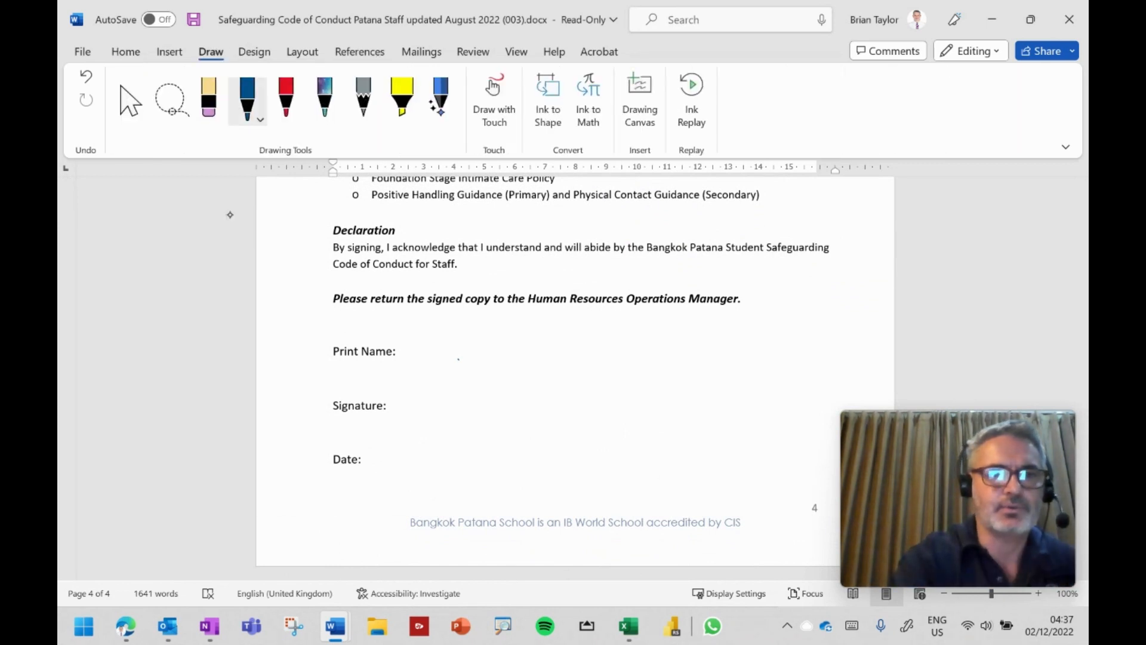
{"action": "left_click_drag", "start_coordinate": [391, 400], "coordinate": [614, 388]}
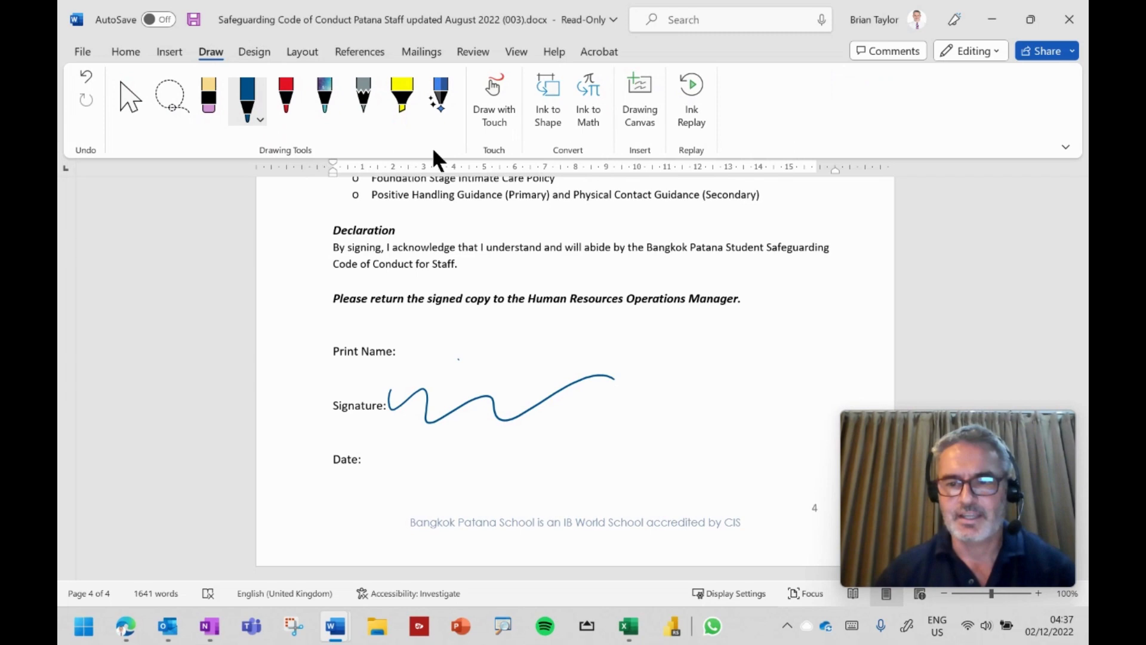
Send the signed document to a new email as an attachment, then close that draft unsent.
{"action": "left_click", "coordinate": [82, 52]}
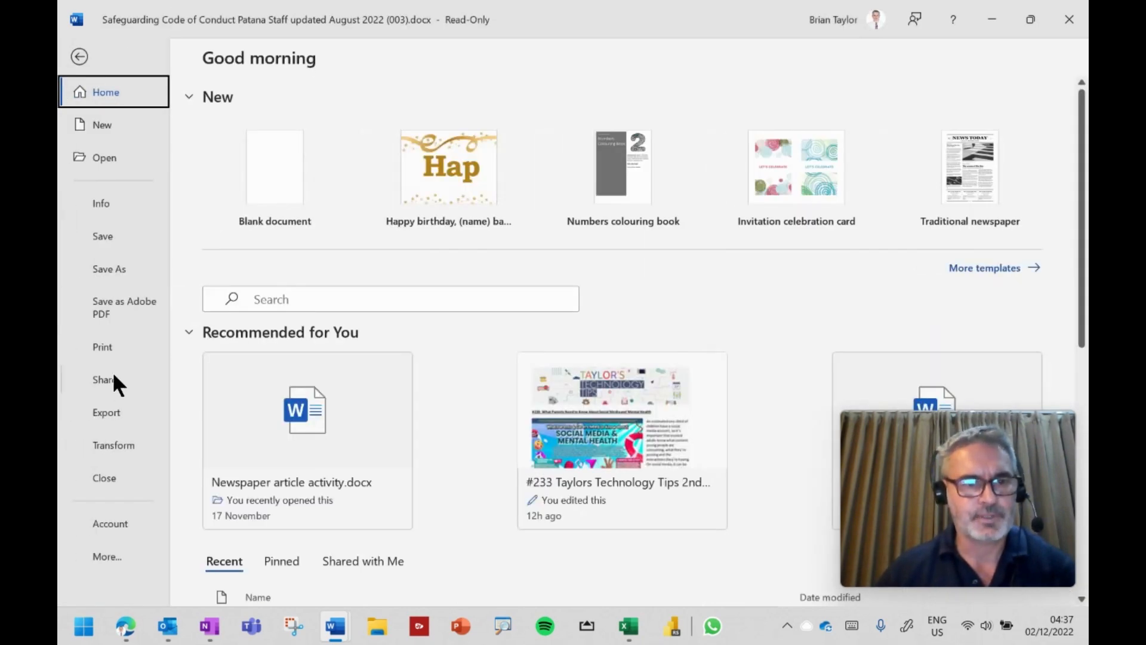
{"action": "left_click", "coordinate": [104, 380]}
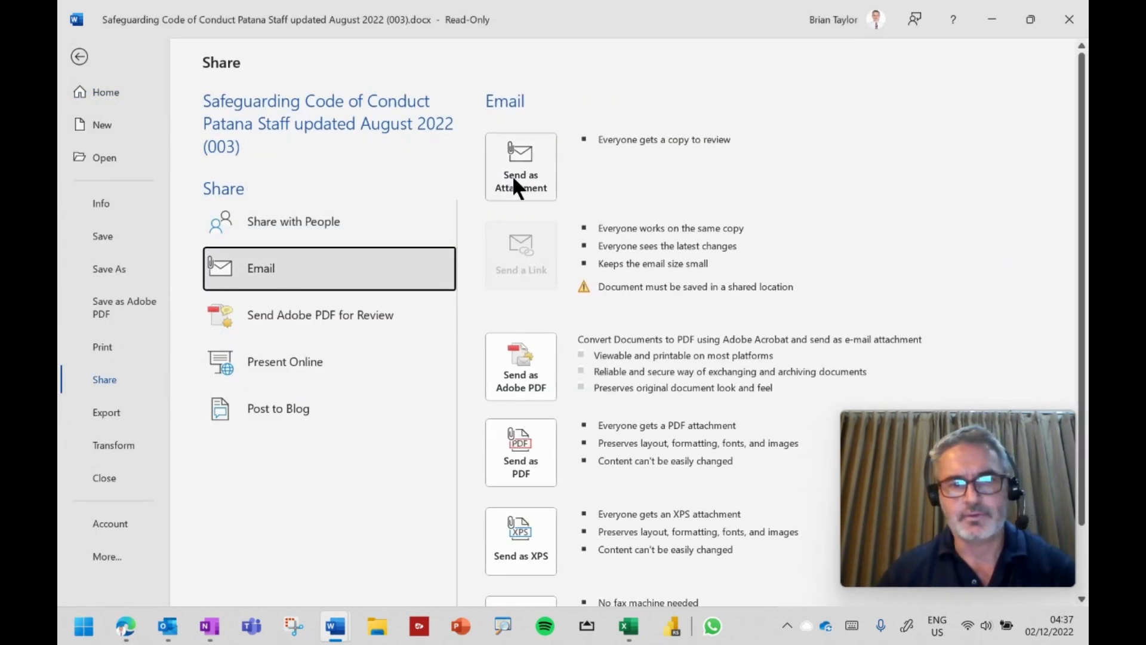
{"action": "left_click", "coordinate": [520, 166]}
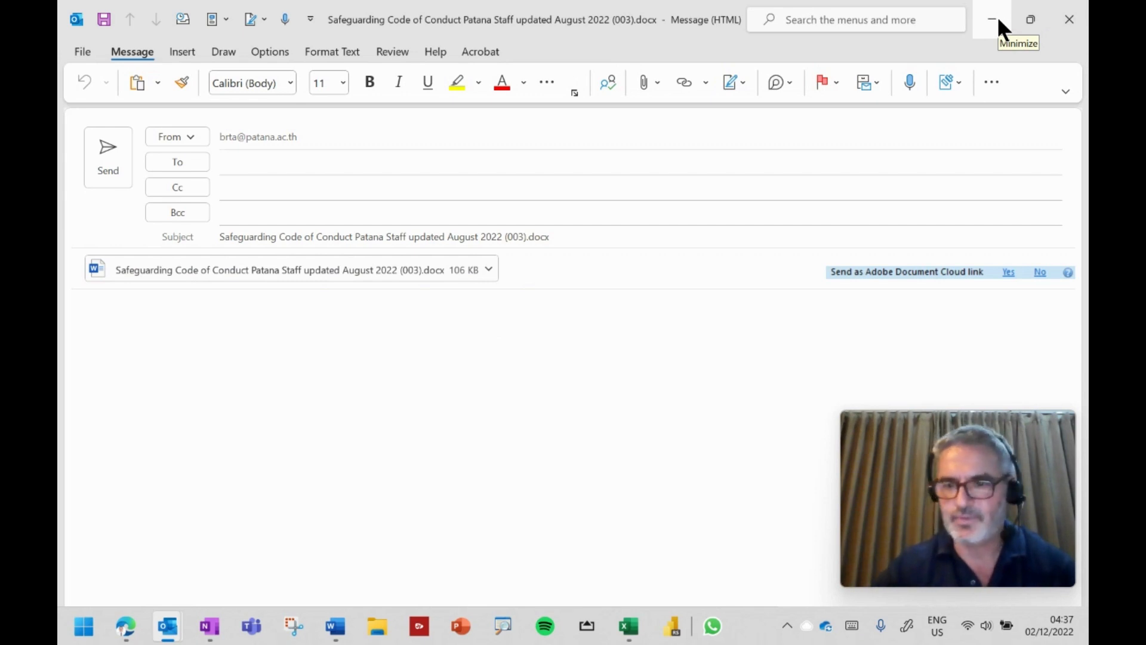
{"action": "mouse_move", "coordinate": [331, 625]}
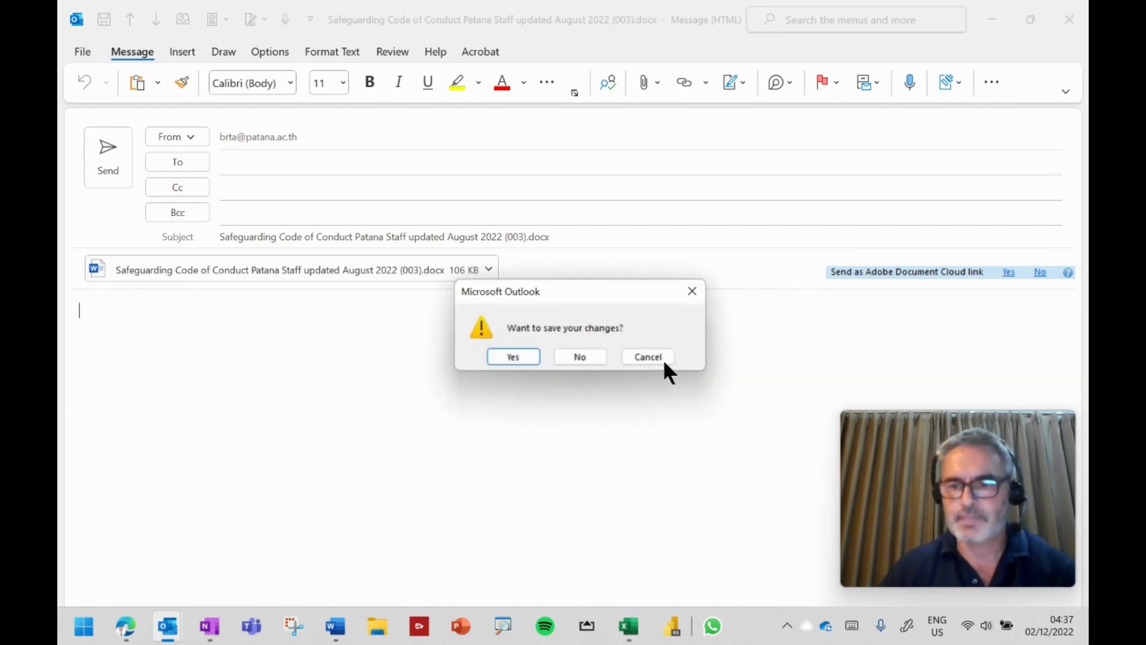
{"action": "left_click", "coordinate": [580, 357]}
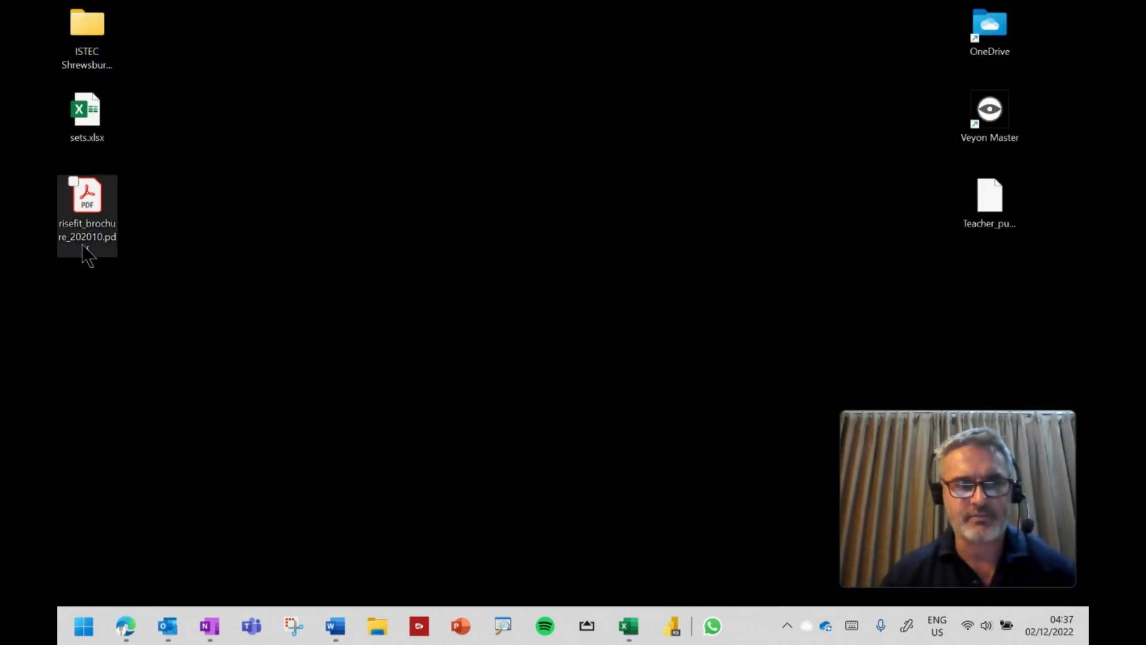
Open the Risefit brochure PDF, add a freehand pencil comment, and close Acrobat.
{"action": "double_click", "coordinate": [87, 195]}
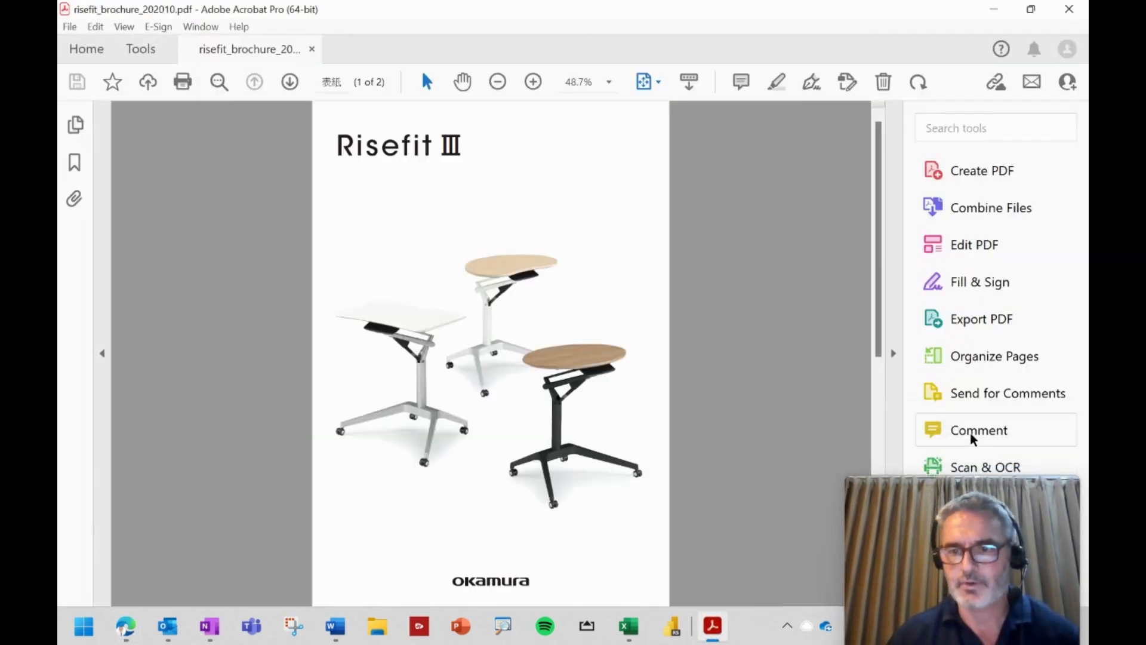
{"action": "left_click", "coordinate": [979, 430]}
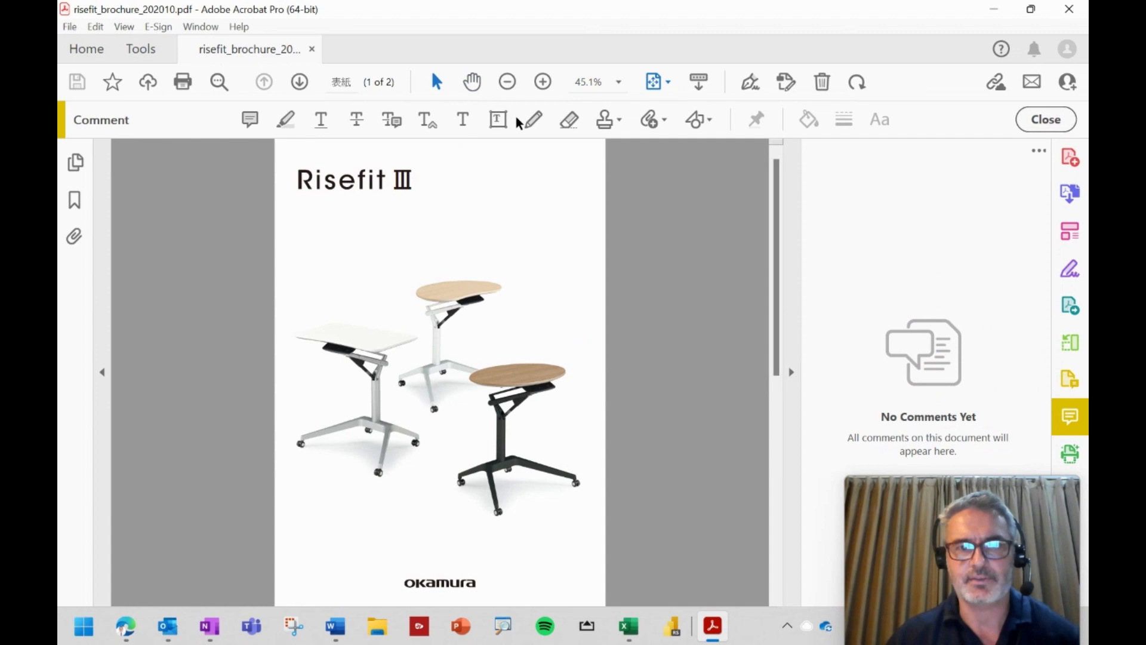
{"action": "left_click", "coordinate": [533, 120]}
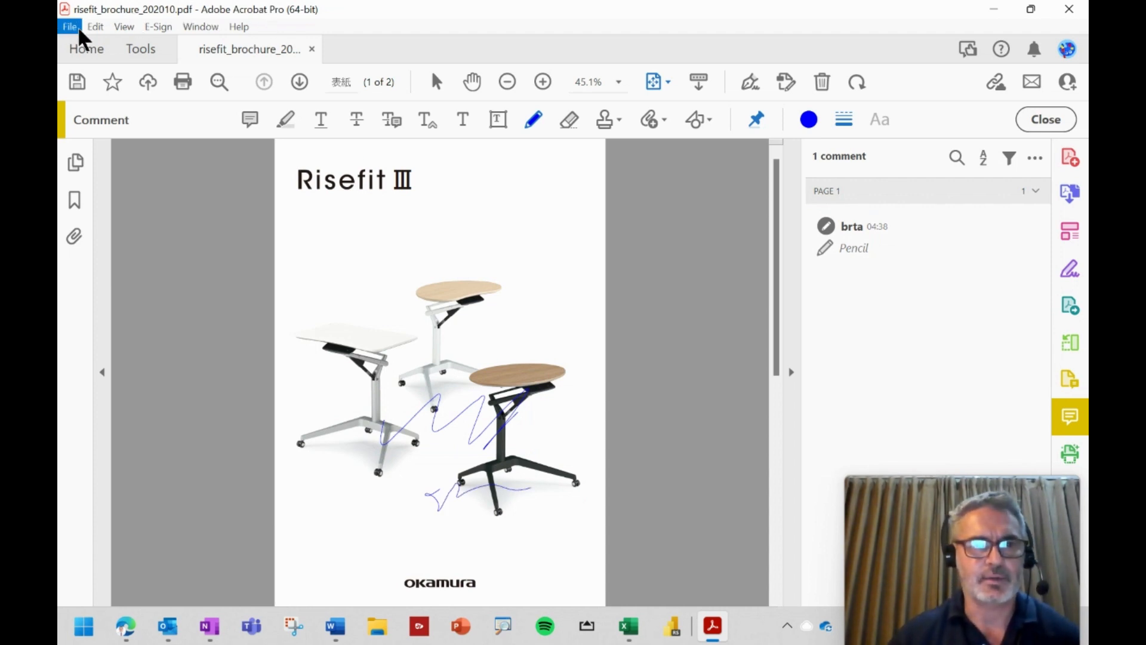
{"action": "left_click", "coordinate": [70, 26]}
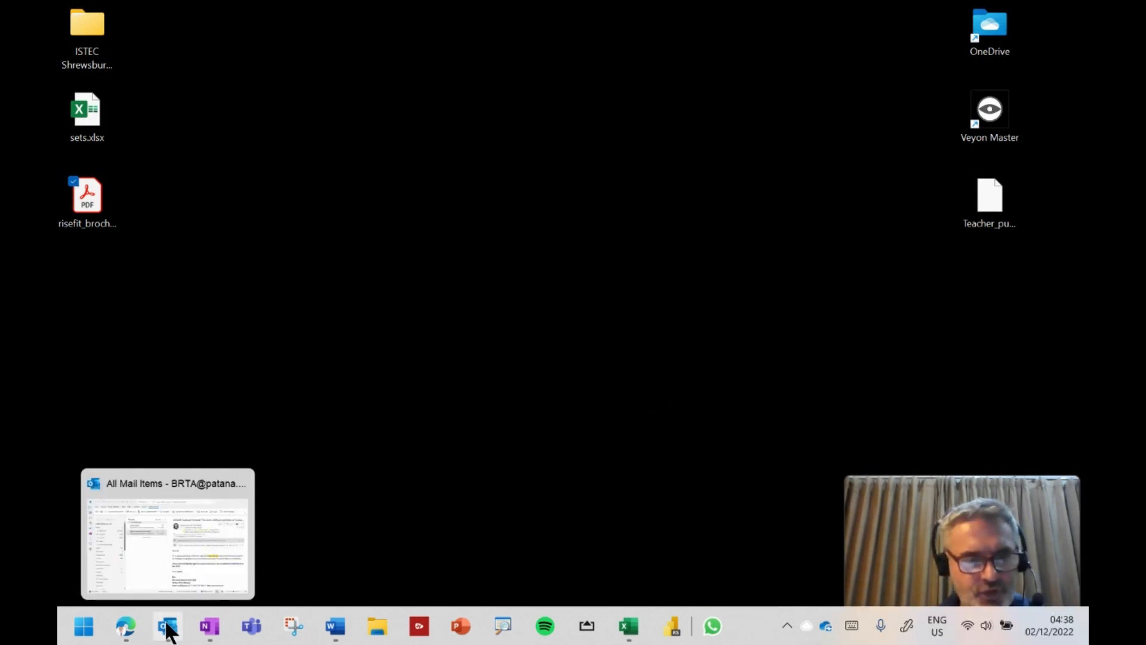
Select 'Safeguarding Code of Conduct' in the email and run Search on the phrase.
{"action": "left_click", "coordinate": [166, 635]}
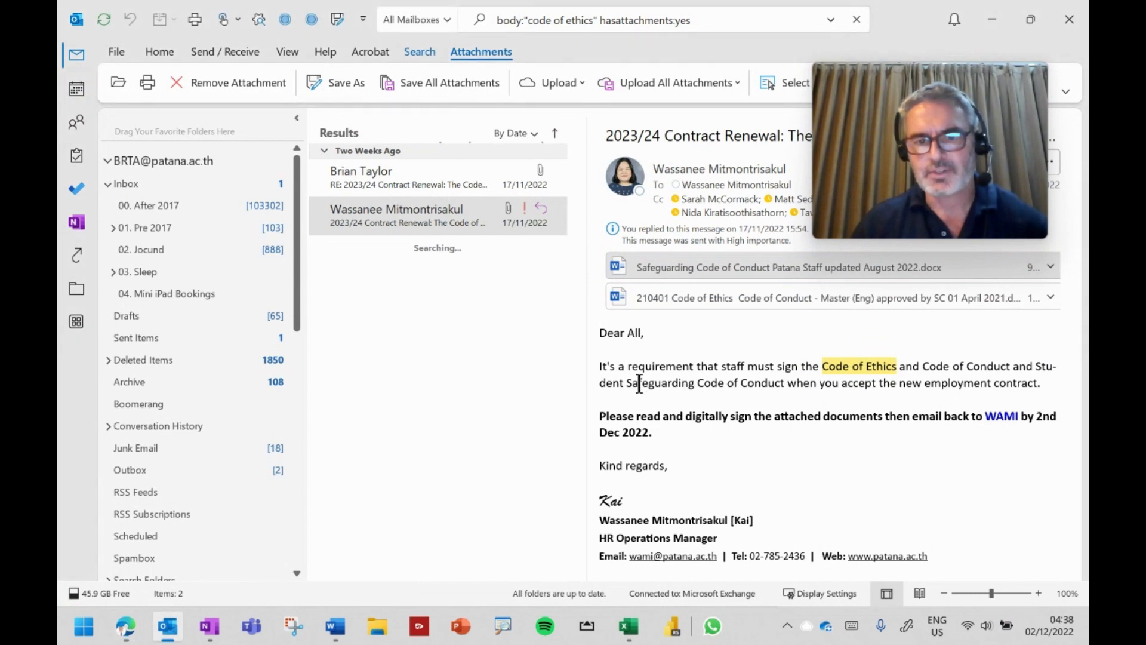
{"action": "left_click_drag", "start_coordinate": [628, 382], "coordinate": [784, 382]}
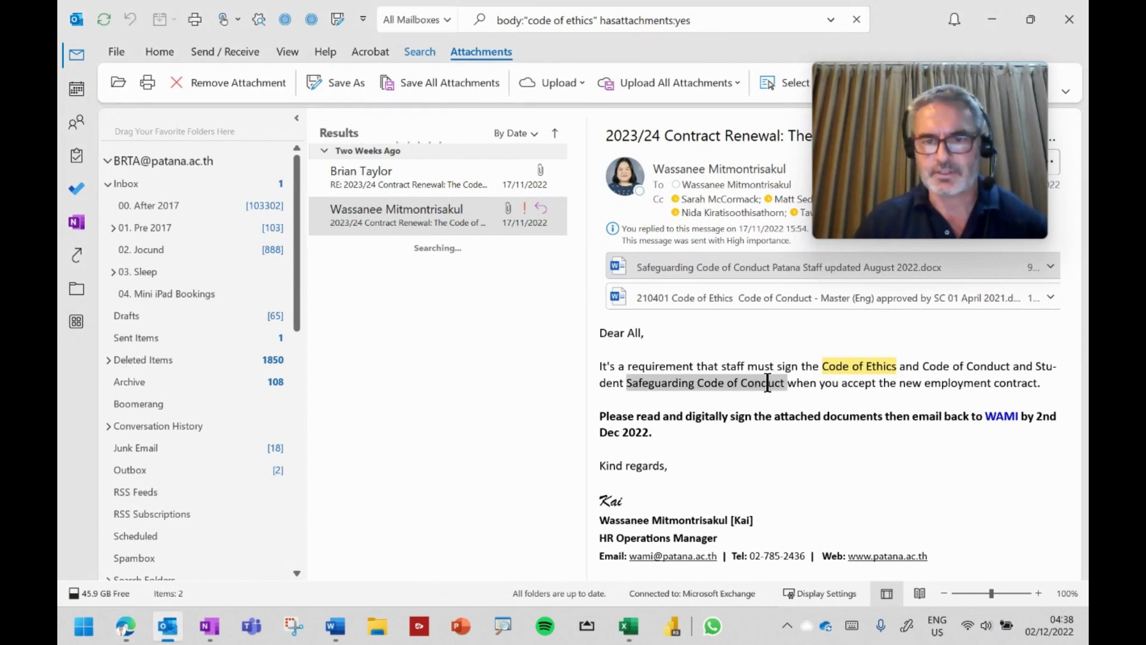
{"action": "mouse_move", "coordinate": [771, 393]}
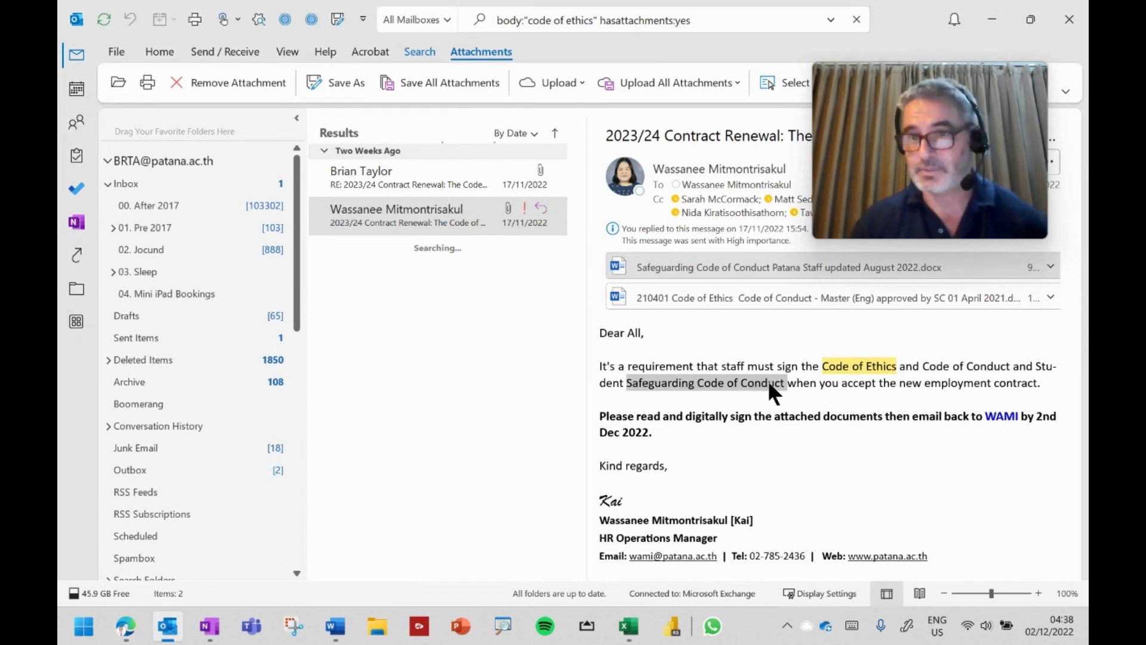
{"action": "right_click", "coordinate": [771, 388]}
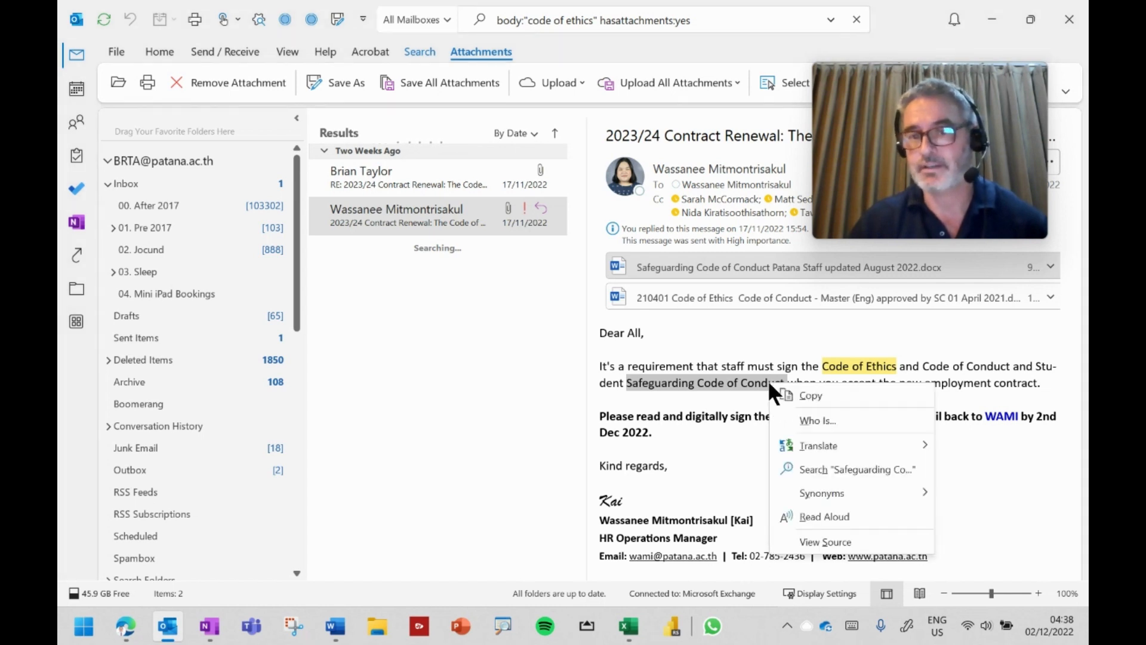
{"action": "mouse_move", "coordinate": [839, 489]}
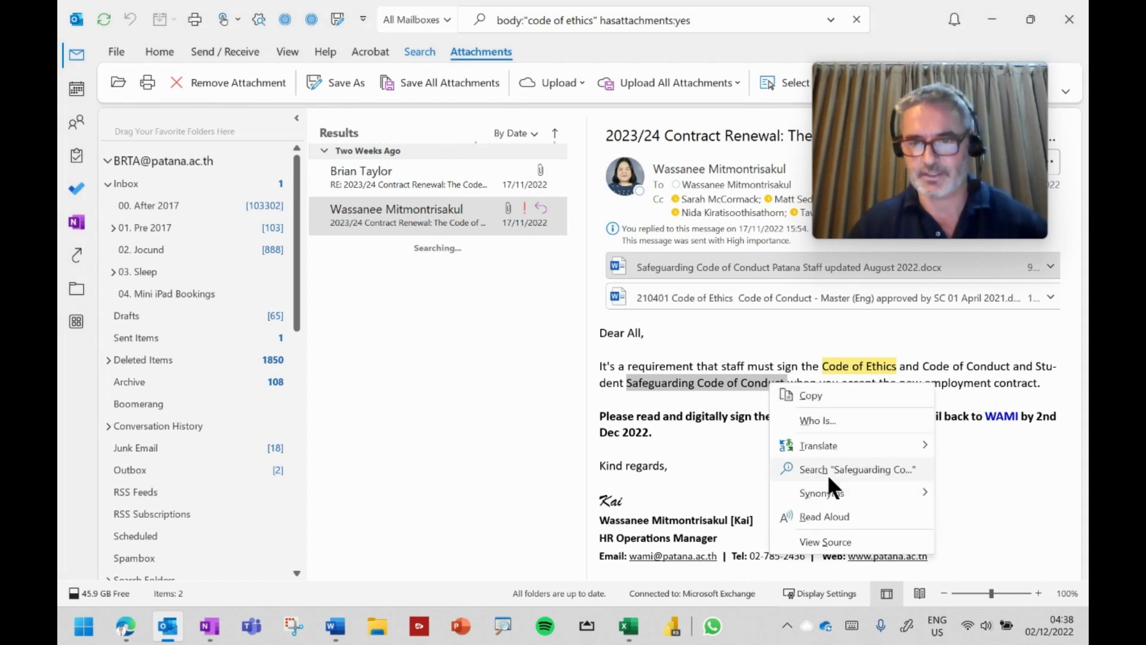
{"action": "mouse_move", "coordinate": [839, 479]}
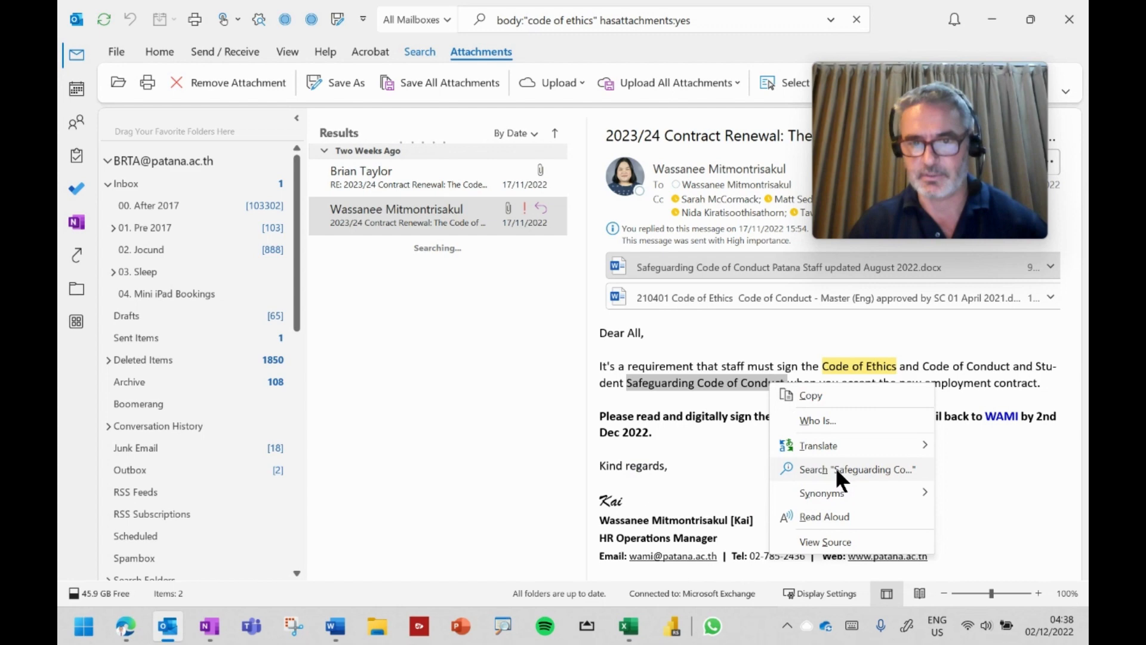
{"action": "left_click", "coordinate": [856, 469]}
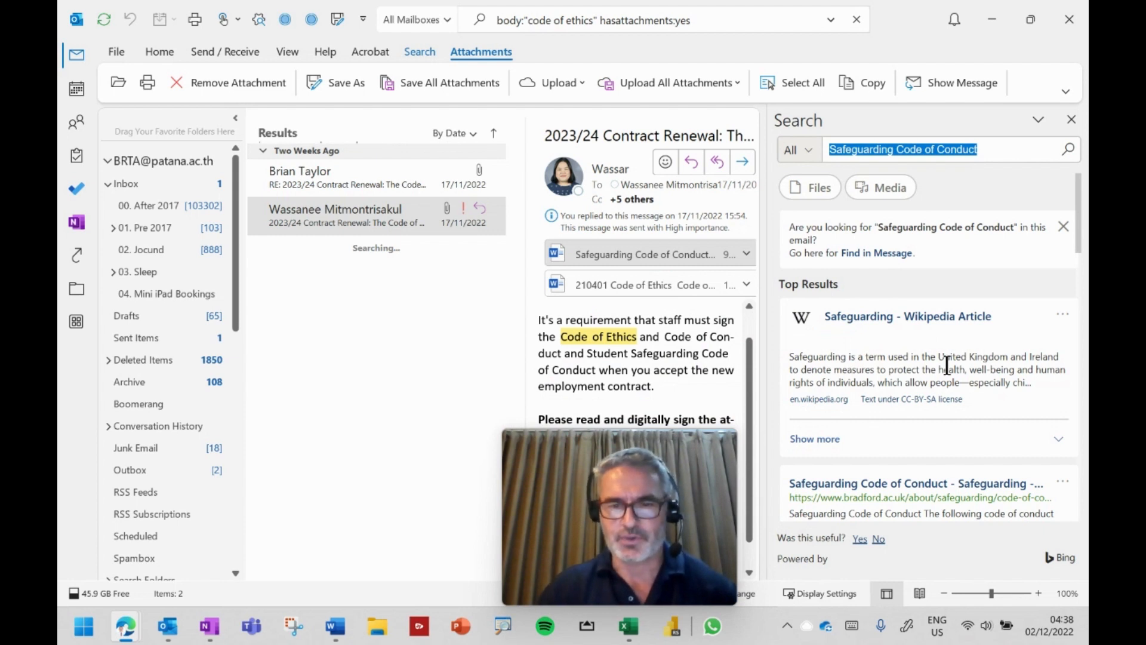
Scroll through the web, file and note results in the Search pane.
{"action": "scroll", "scroll_direction": "down", "scroll_amount": 3}
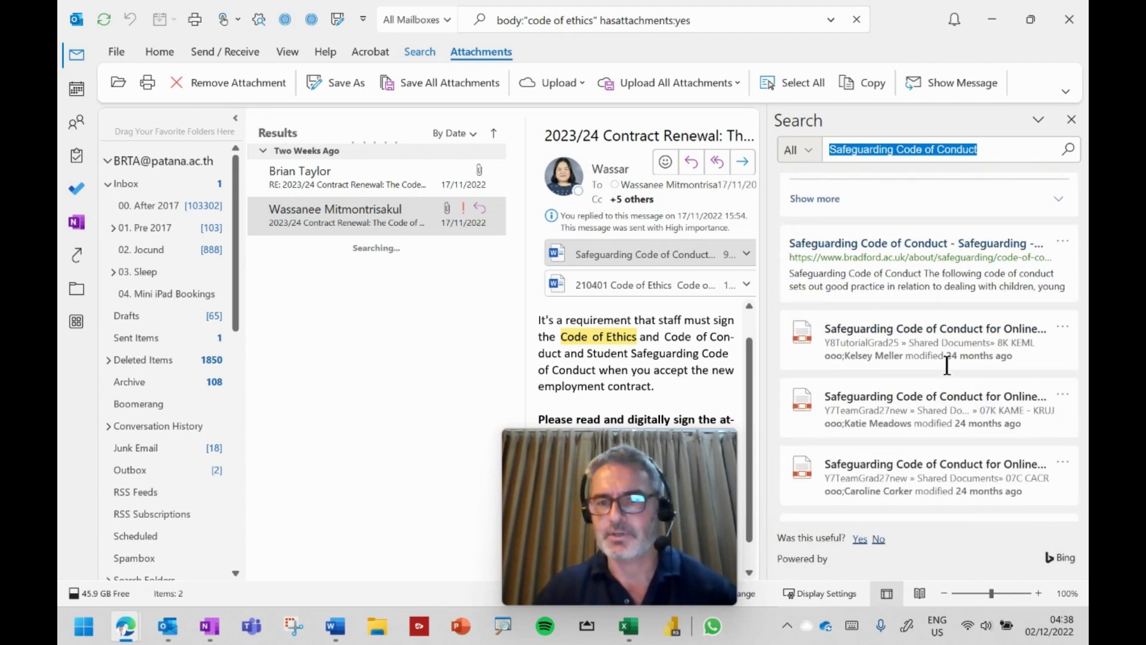
{"action": "scroll", "scroll_direction": "down", "scroll_amount": 3}
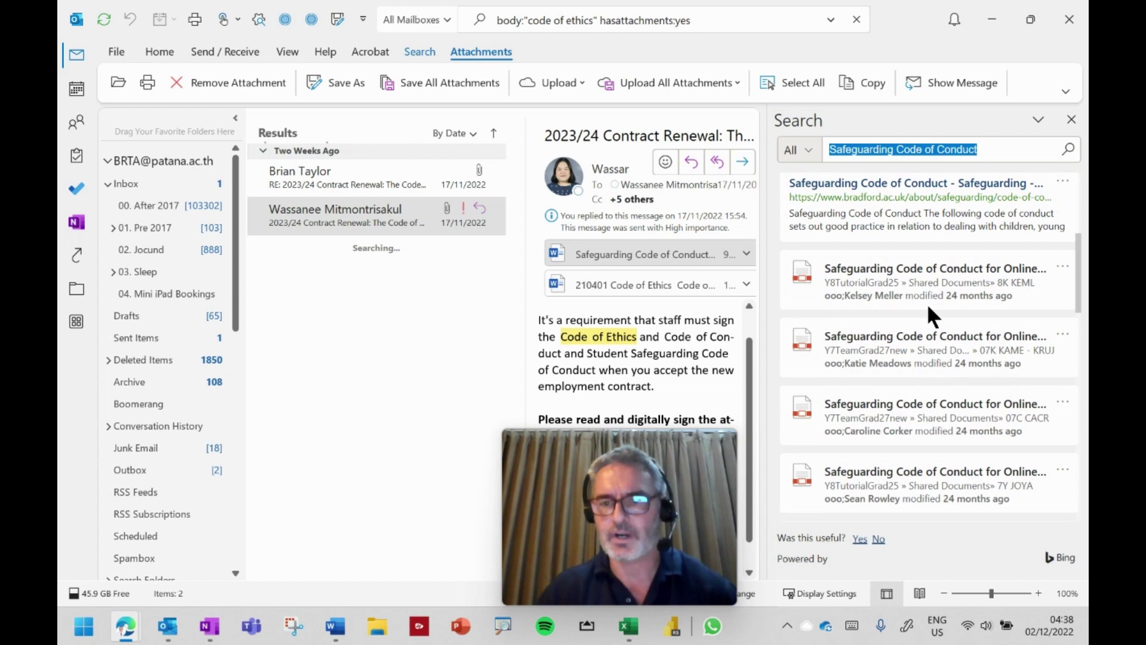
{"action": "scroll", "scroll_direction": "down", "scroll_amount": 3}
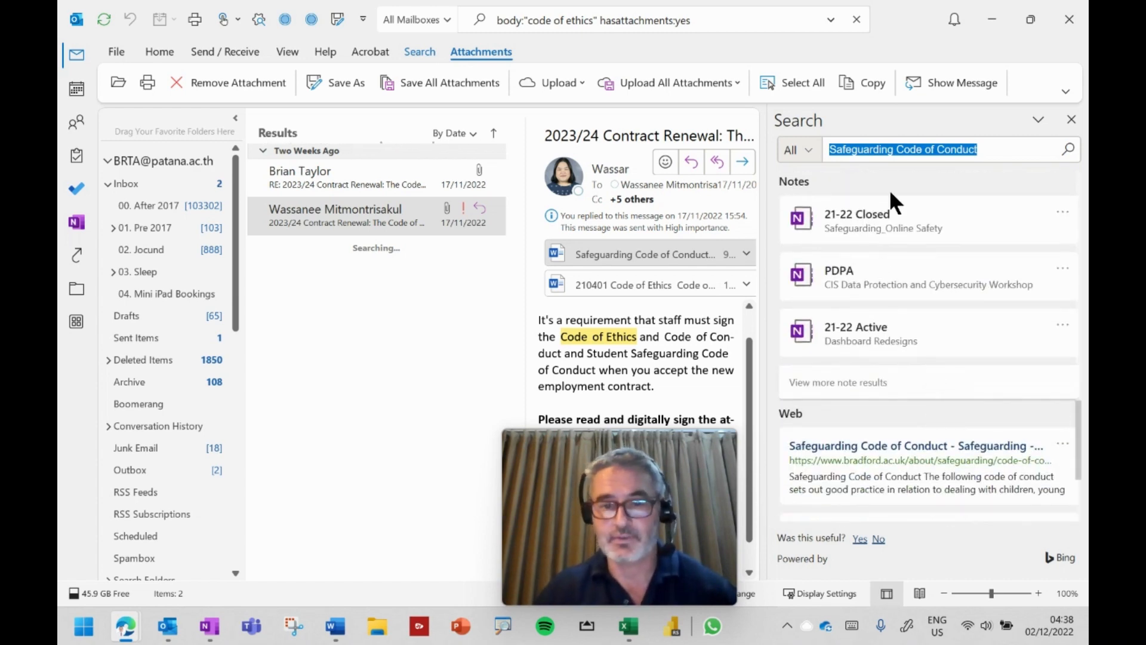
{"action": "scroll", "scroll_direction": "down", "scroll_amount": 3}
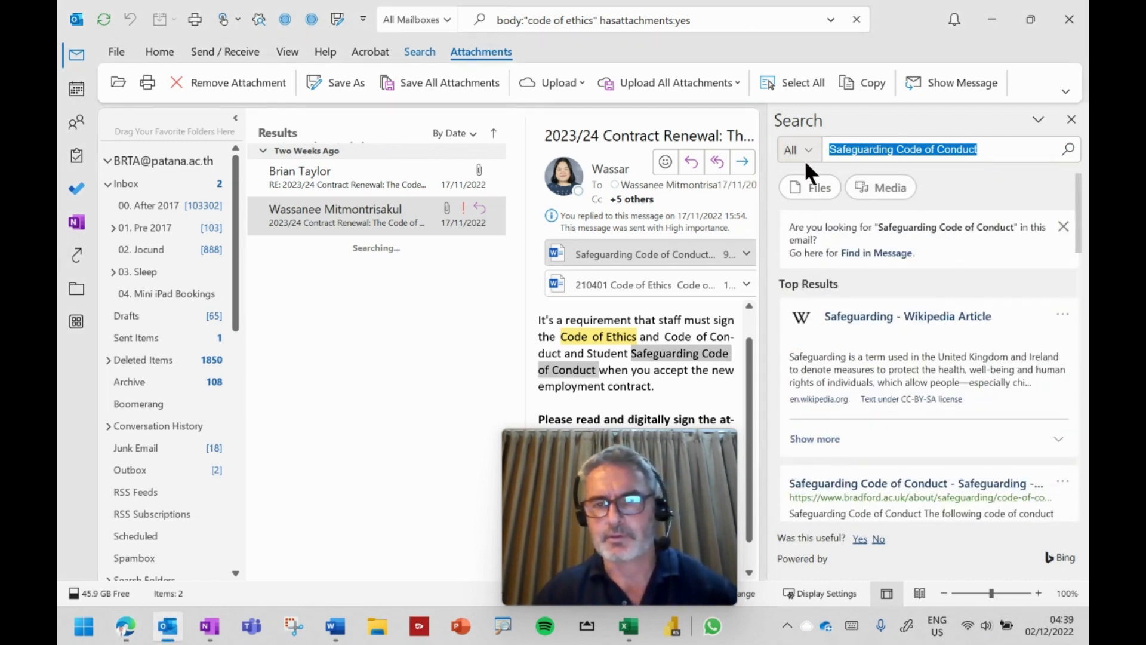
Open the All dropdown to view the web, media, help, notes and files categories.
{"action": "left_click", "coordinate": [796, 149]}
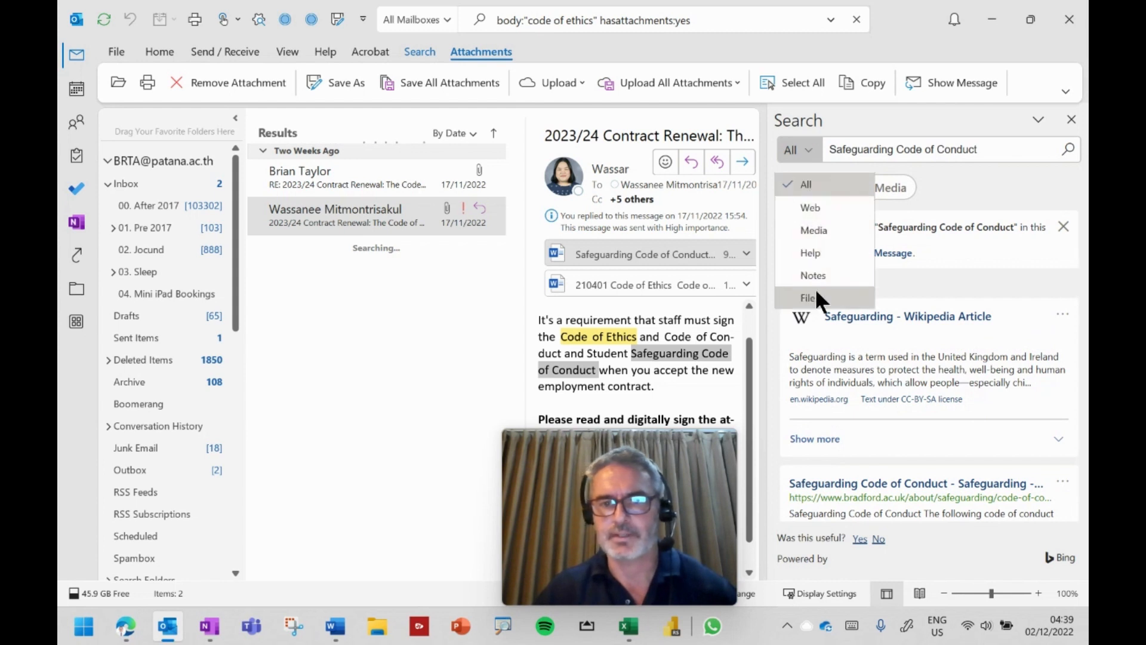
{"action": "mouse_move", "coordinate": [824, 208]}
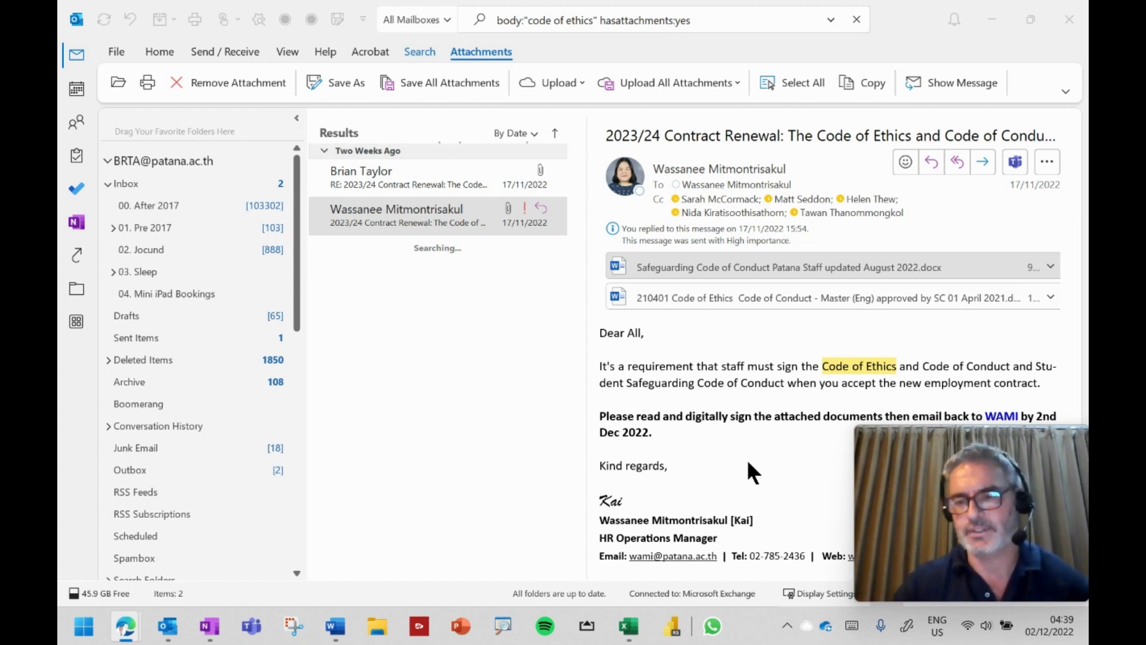
{"action": "mouse_move", "coordinate": [779, 31]}
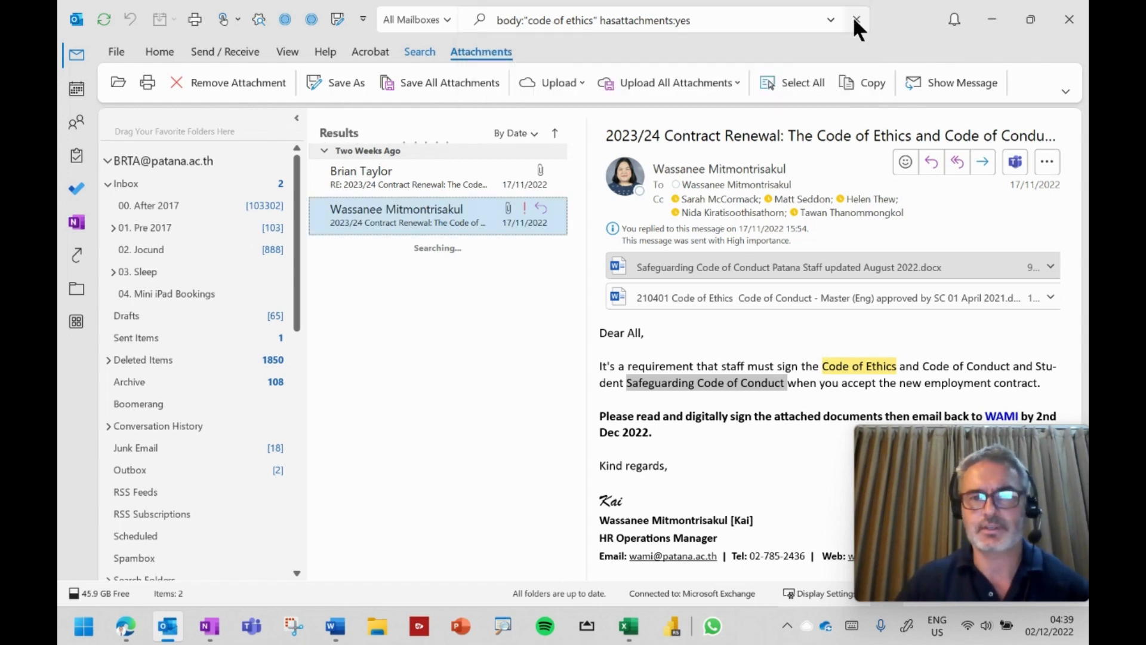
Clear the search, list messages from the suggested sender, and highlight the CC-ed remark.
{"action": "left_click", "coordinate": [857, 20]}
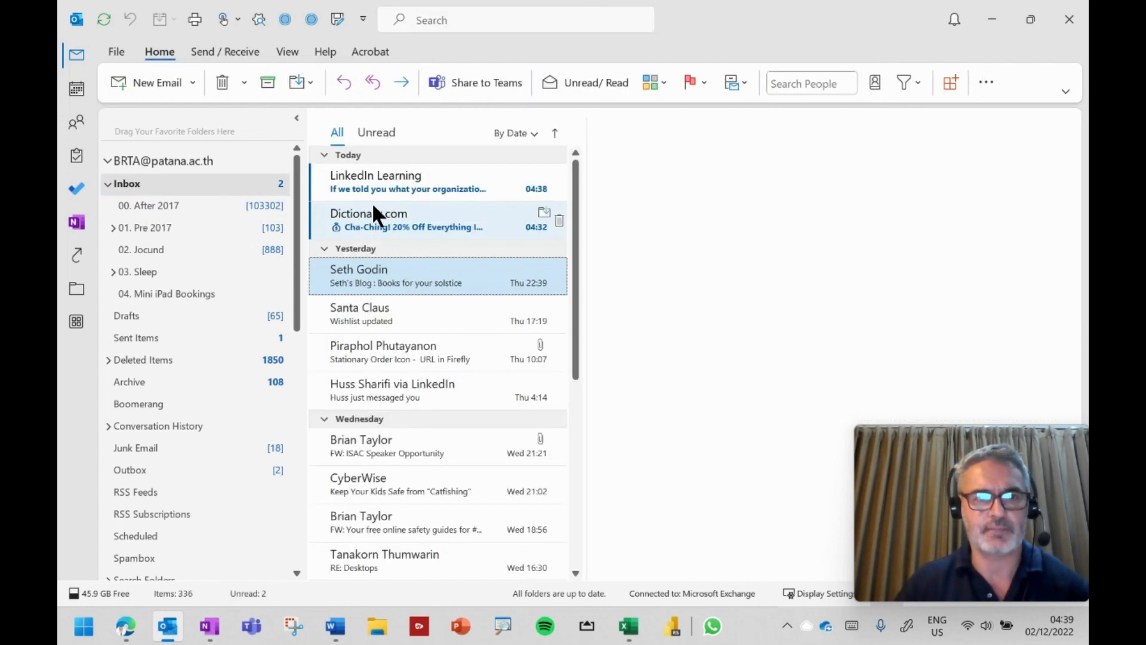
{"action": "left_click", "coordinate": [515, 20]}
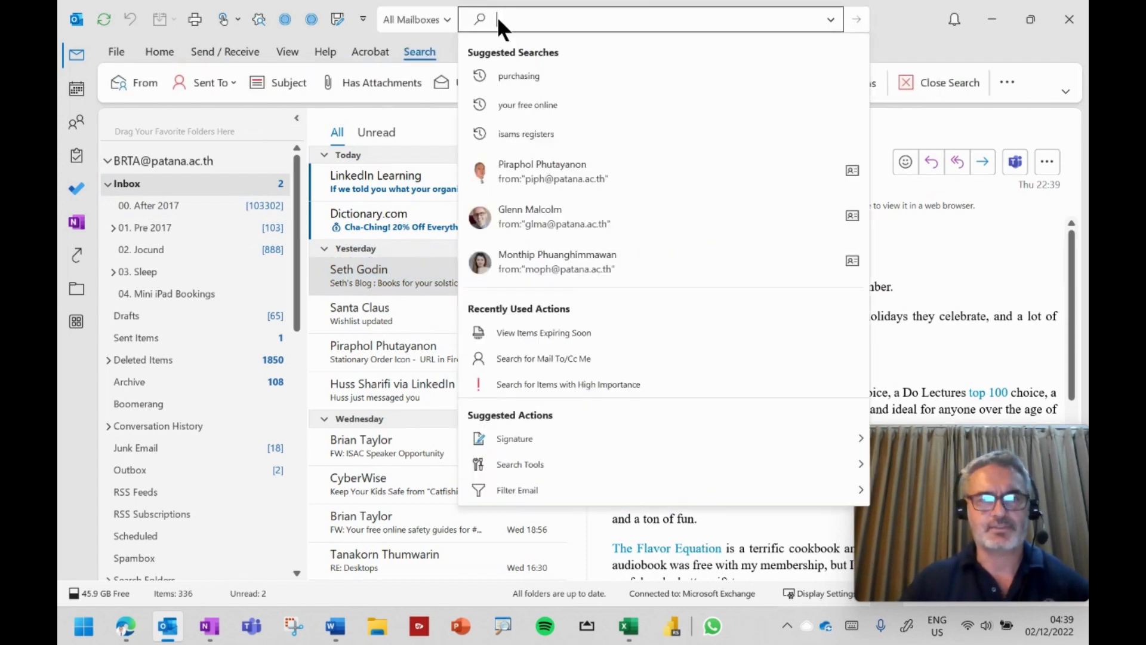
{"action": "type", "text": "from:peter"}
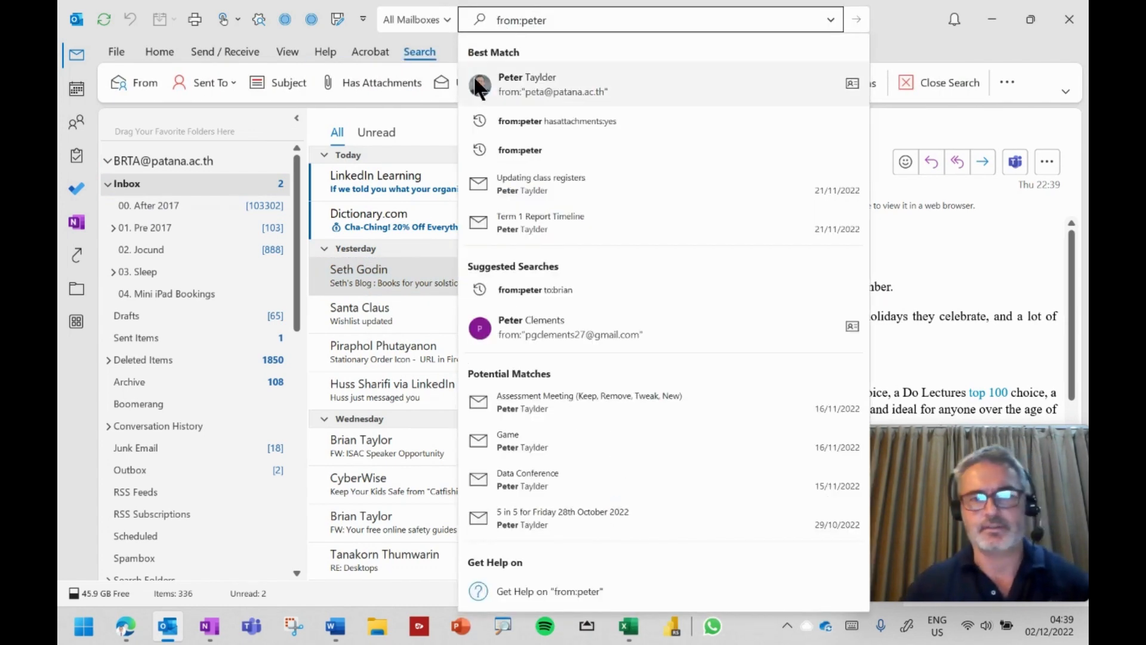
{"action": "left_click", "coordinate": [553, 84]}
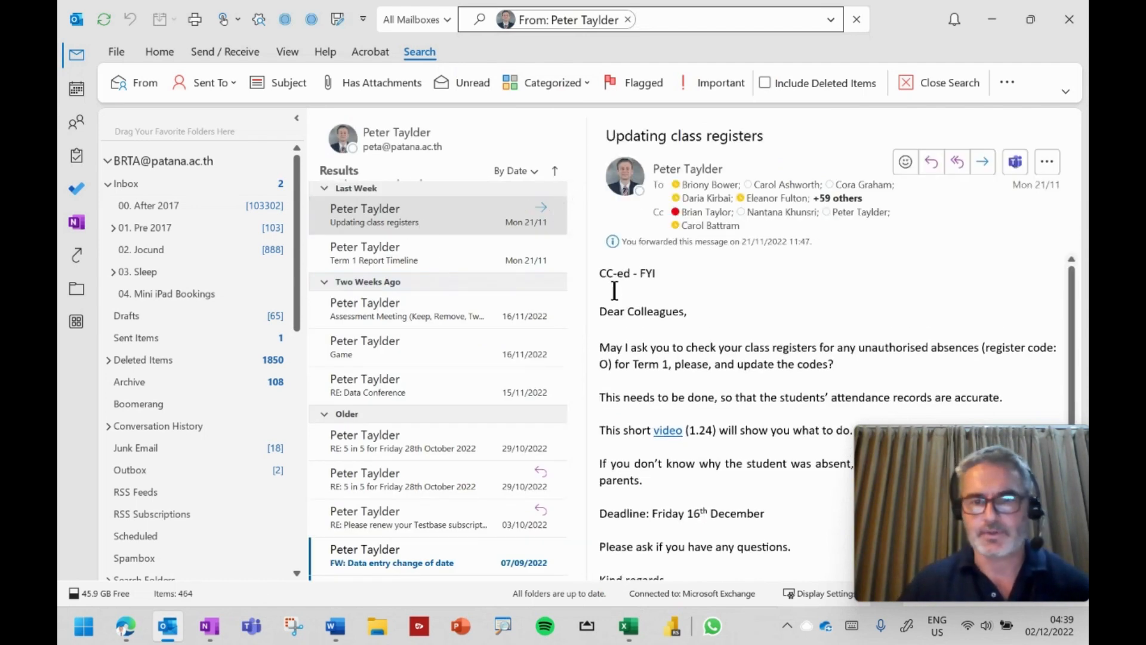
{"action": "double_click", "coordinate": [627, 273]}
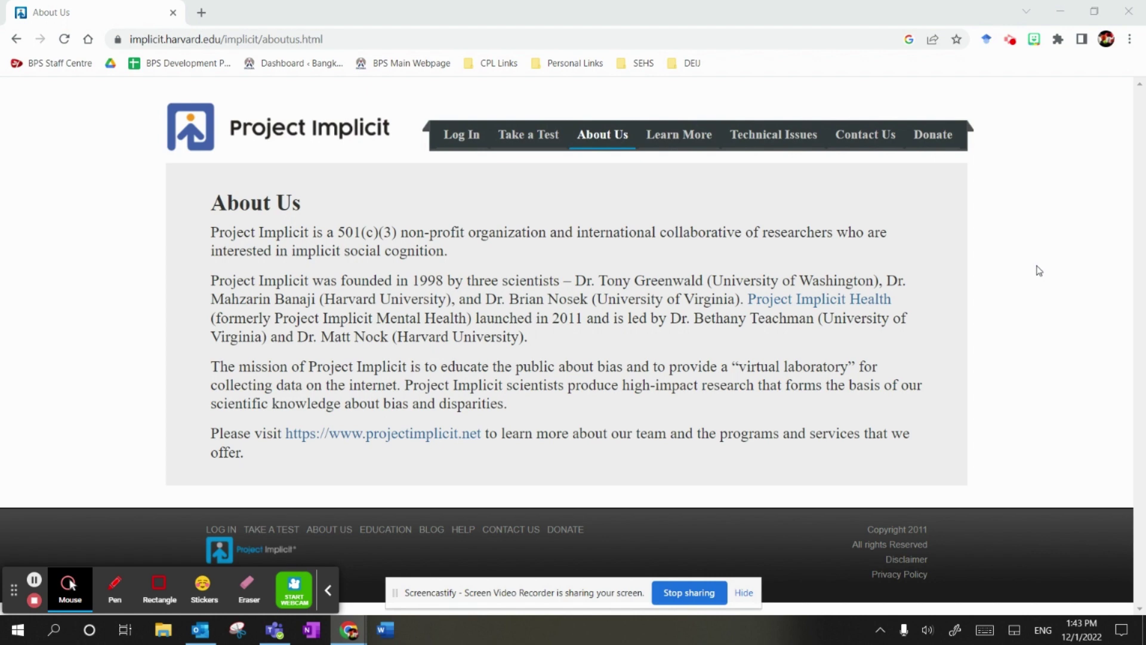
Open Take a Test and accept the Preliminary Information disclaimer to proceed.
{"action": "left_click", "coordinate": [529, 135]}
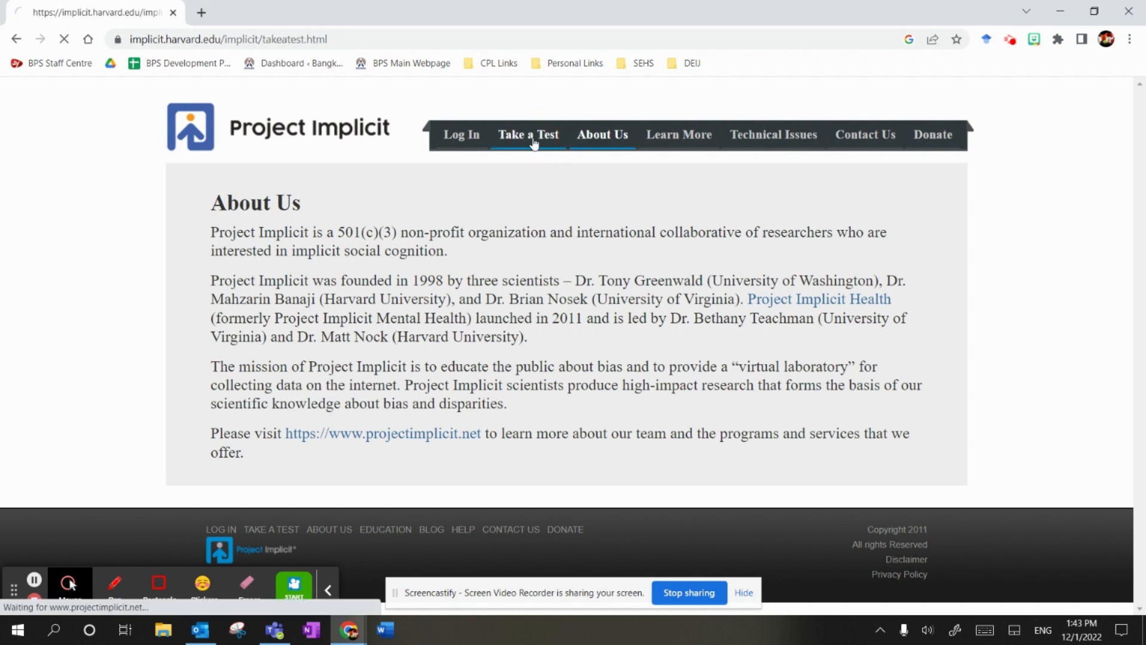
{"action": "left_click", "coordinate": [529, 135]}
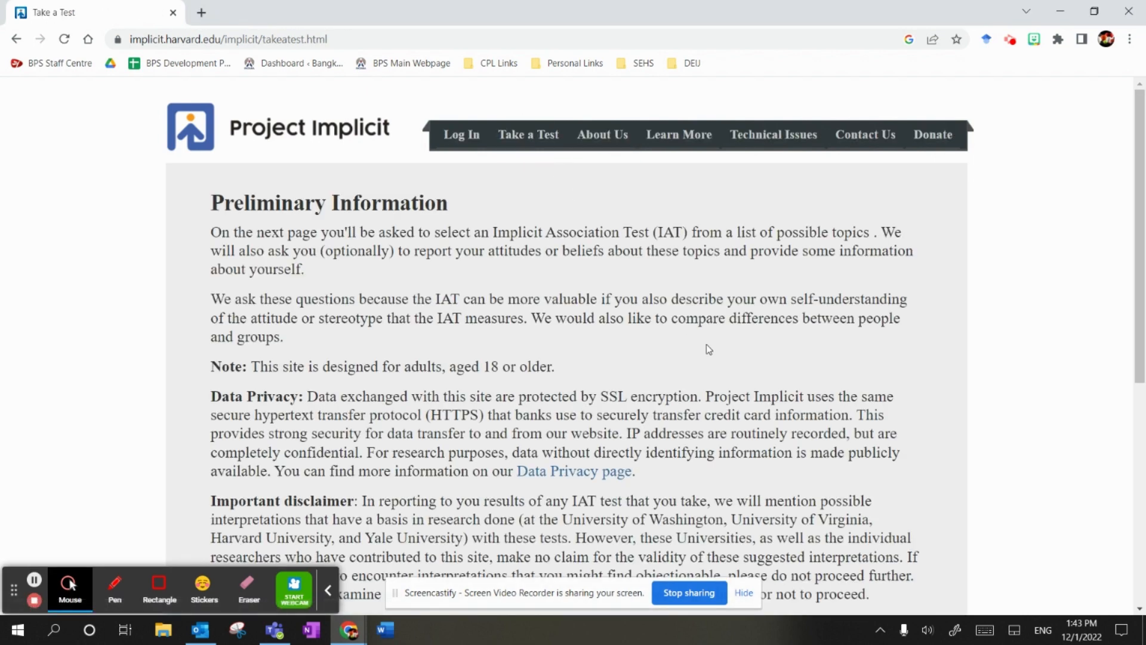
{"action": "scroll", "scroll_direction": "down", "scroll_amount": 3}
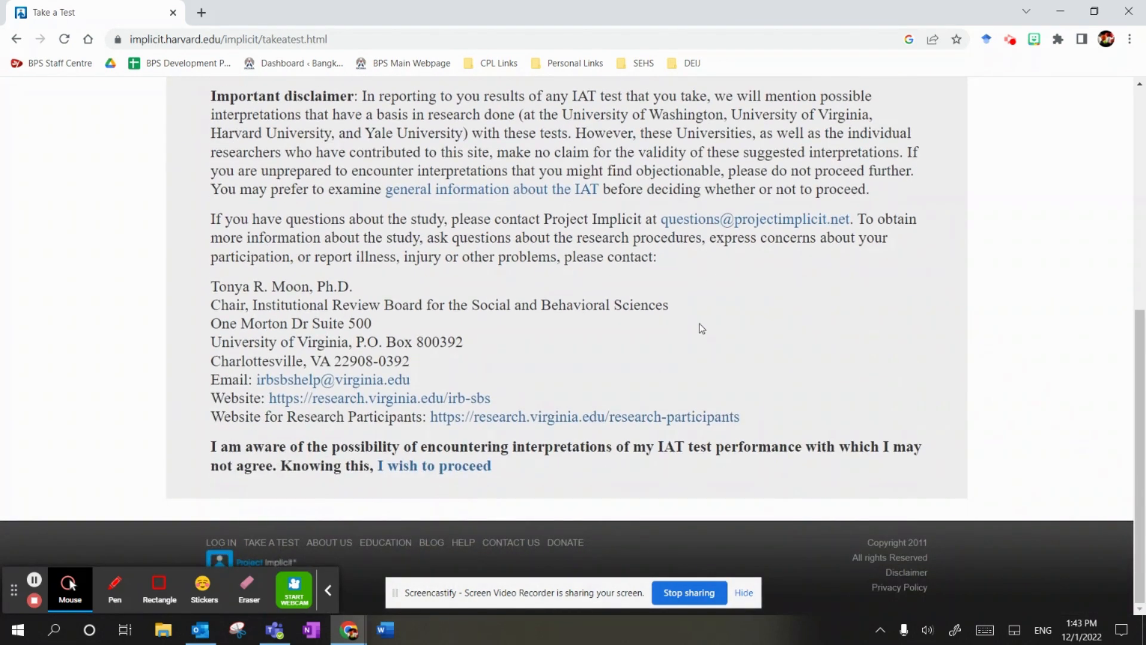
{"action": "left_click", "coordinate": [435, 466]}
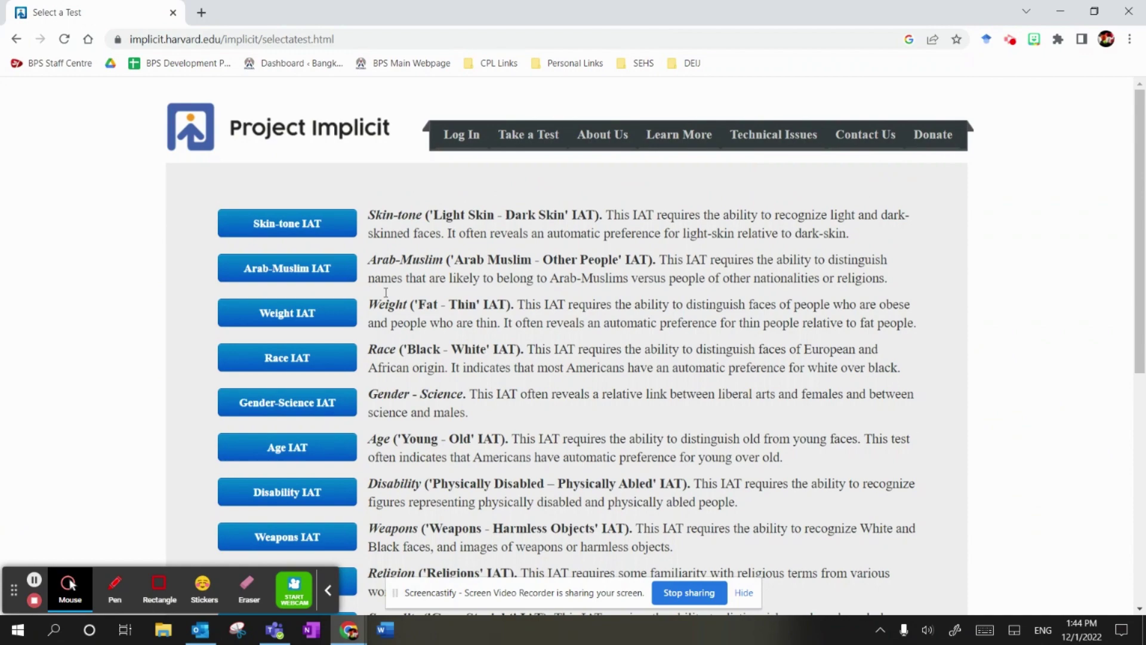
Scroll the Select a Test list from Skin-tone IAT through Asian IAT.
{"action": "scroll", "scroll_direction": "down", "scroll_amount": 3}
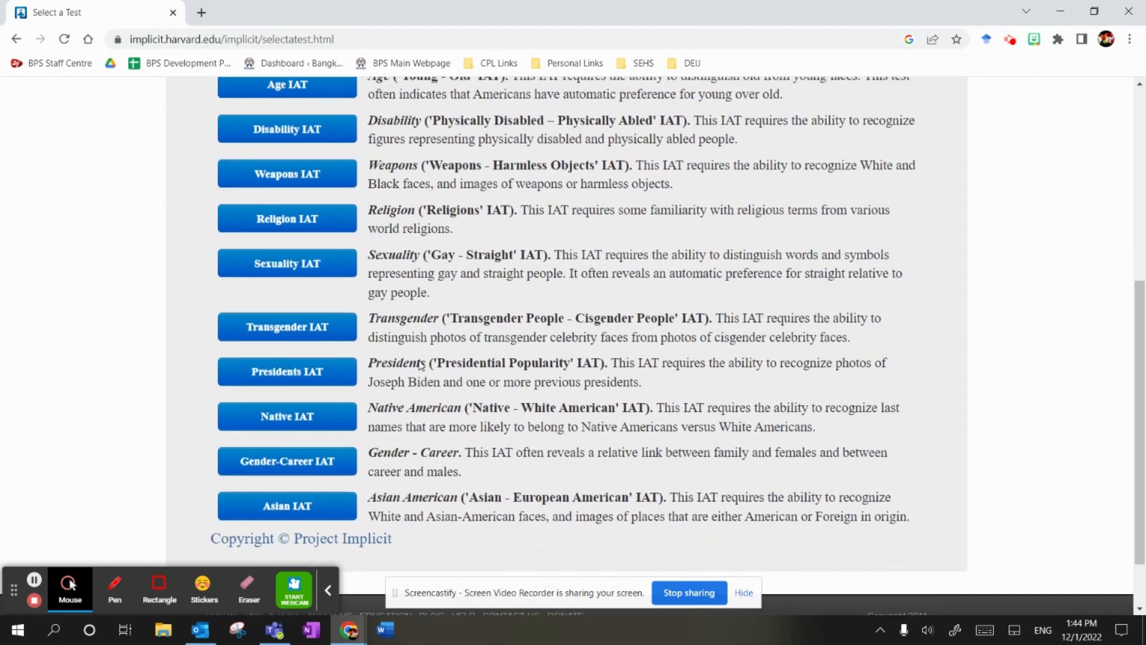
{"action": "scroll", "scroll_direction": "up", "scroll_amount": 3}
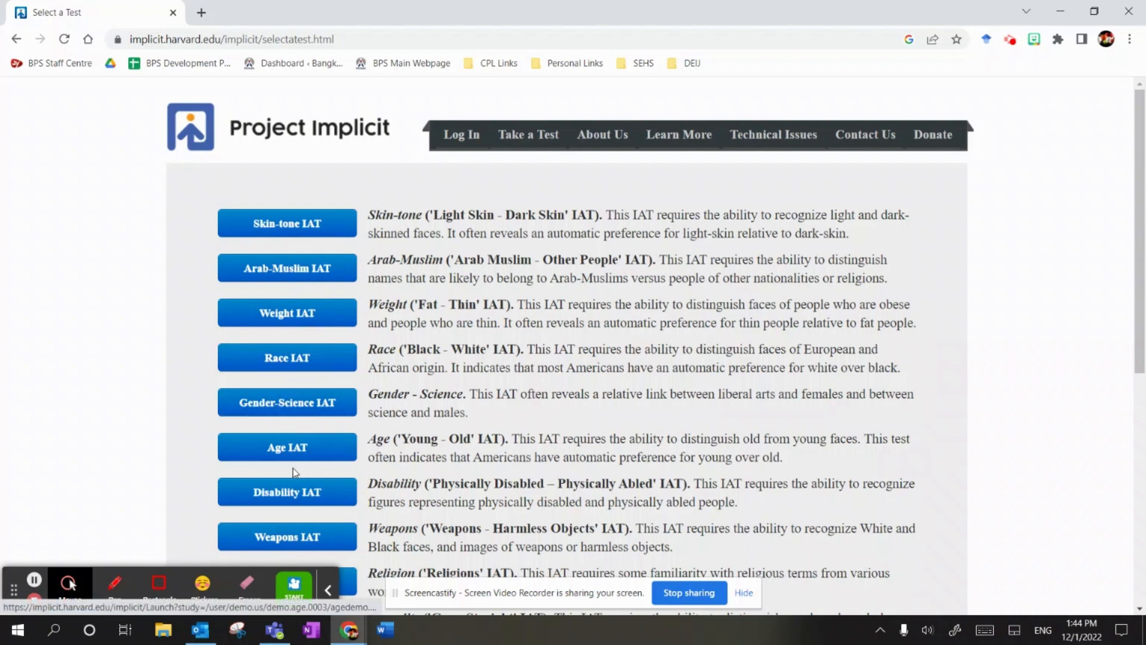
{"action": "scroll", "scroll_direction": "down", "scroll_amount": 3}
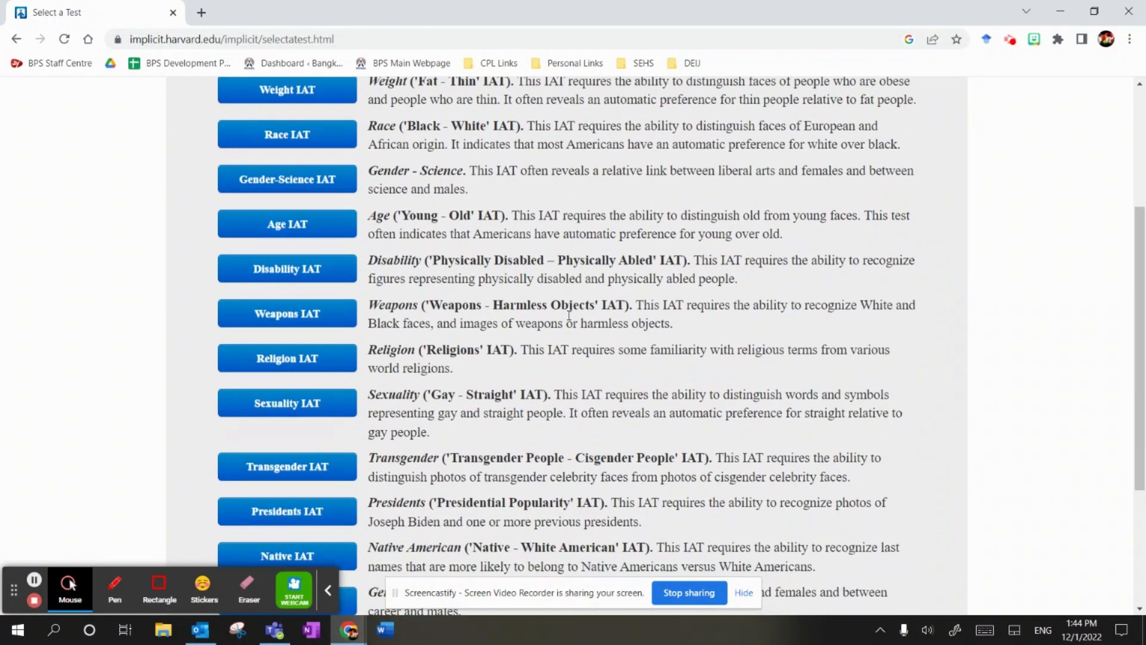
{"action": "scroll", "scroll_direction": "down", "scroll_amount": 3}
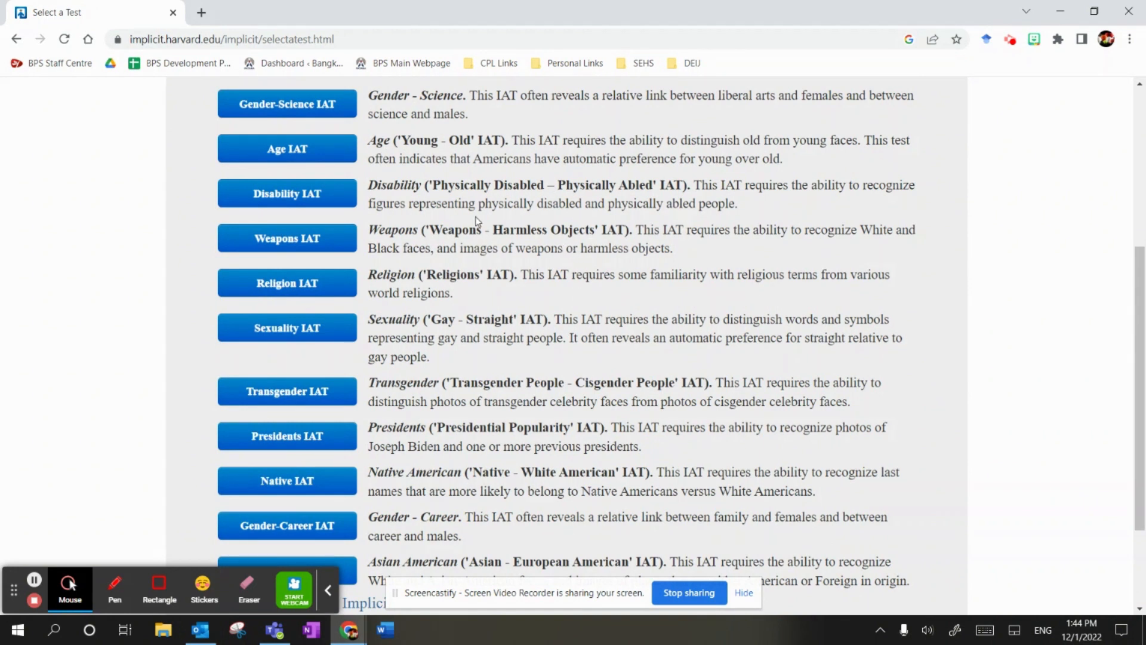
{"action": "mouse_move", "coordinate": [503, 218]}
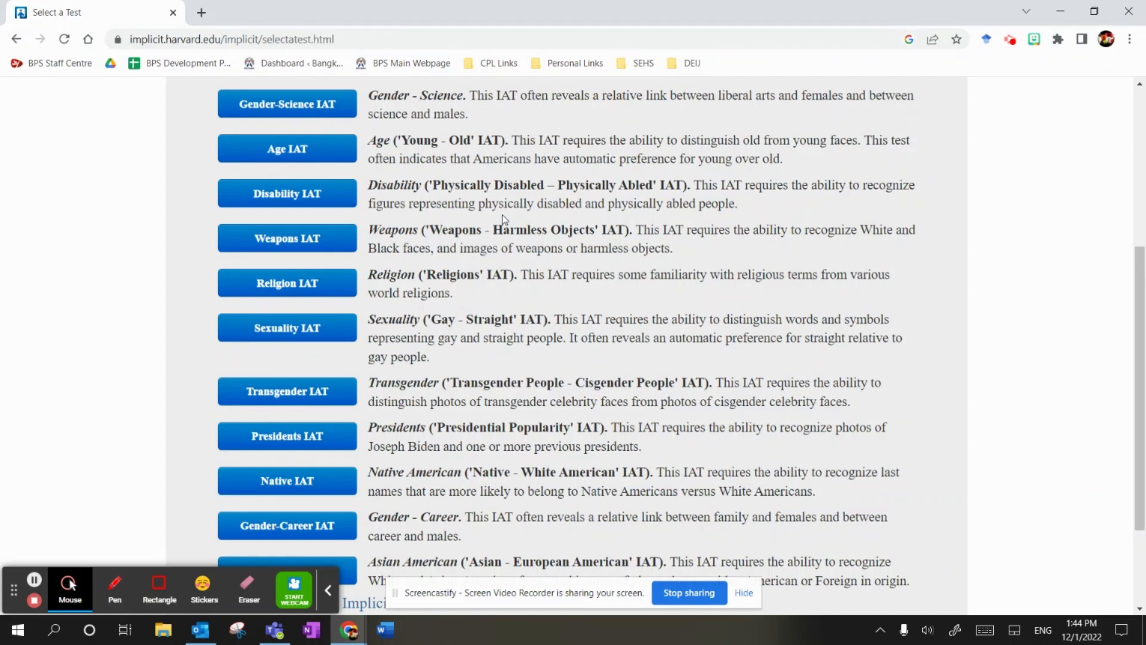
{"action": "scroll", "scroll_direction": "down", "scroll_amount": 3}
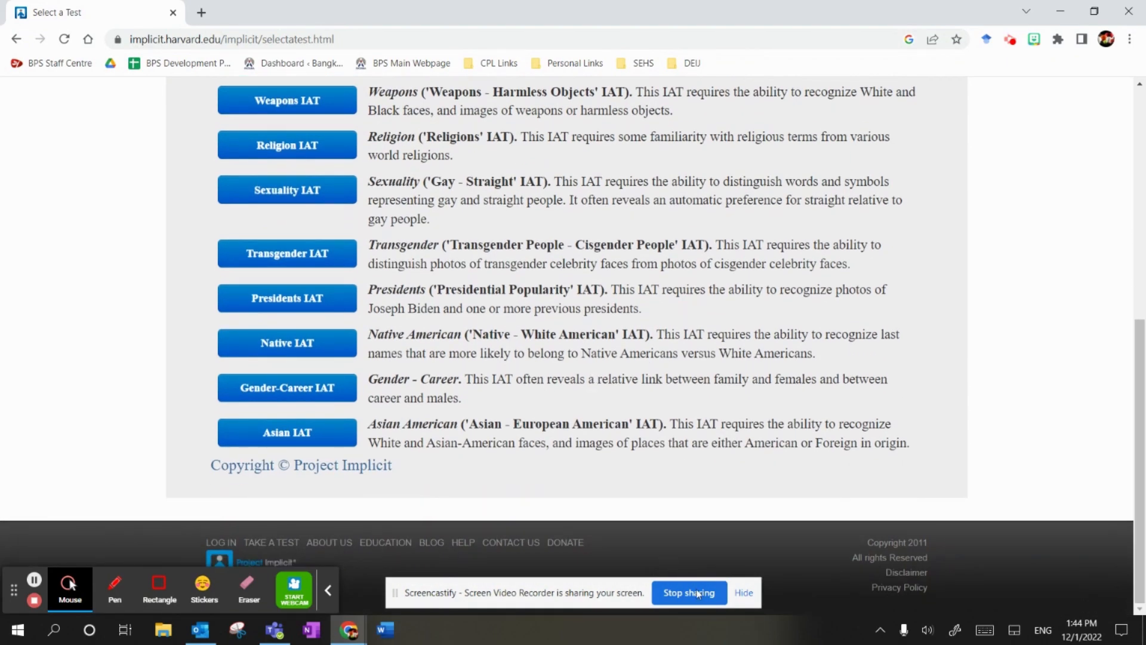